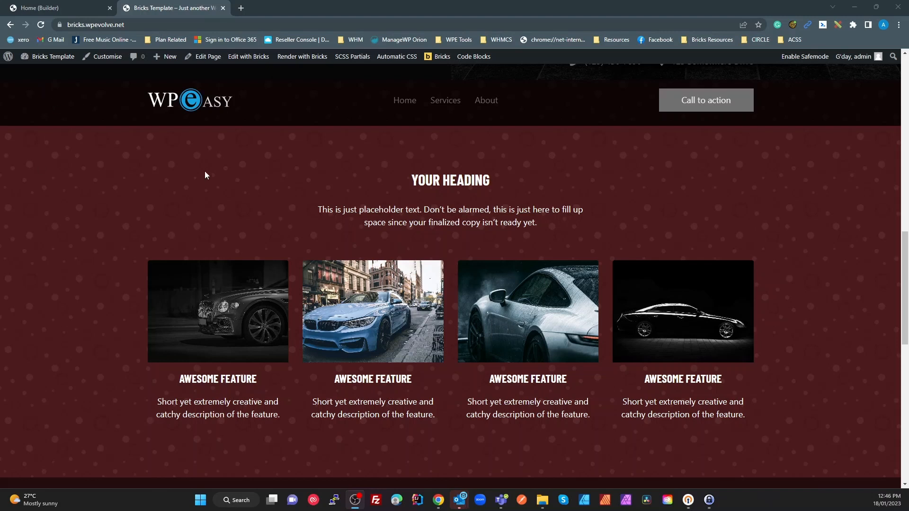
{"action": "mouse_move", "coordinate": [76, 45]}
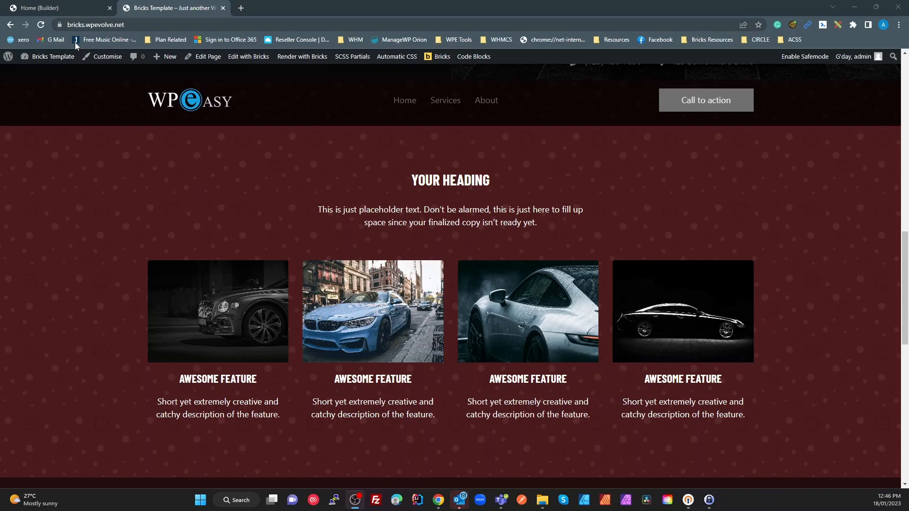
{"action": "mouse_move", "coordinate": [131, 240]}
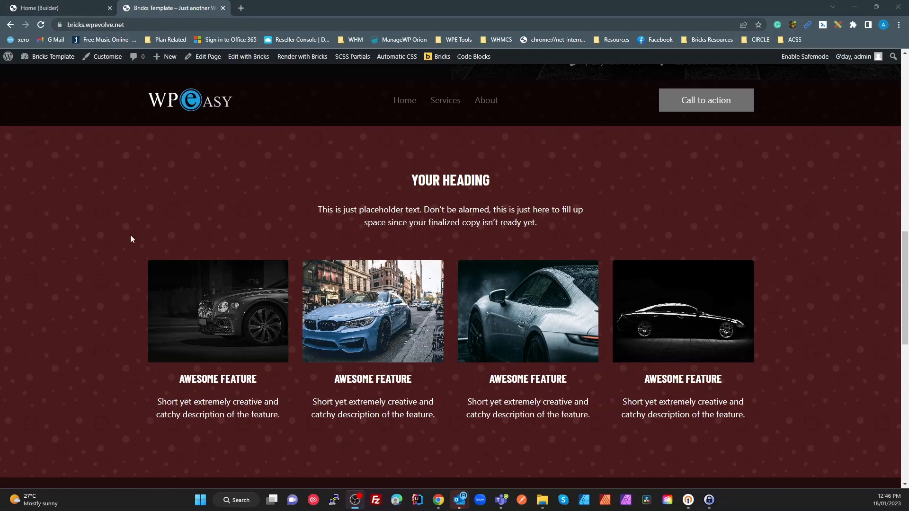
{"action": "mouse_move", "coordinate": [505, 269]}
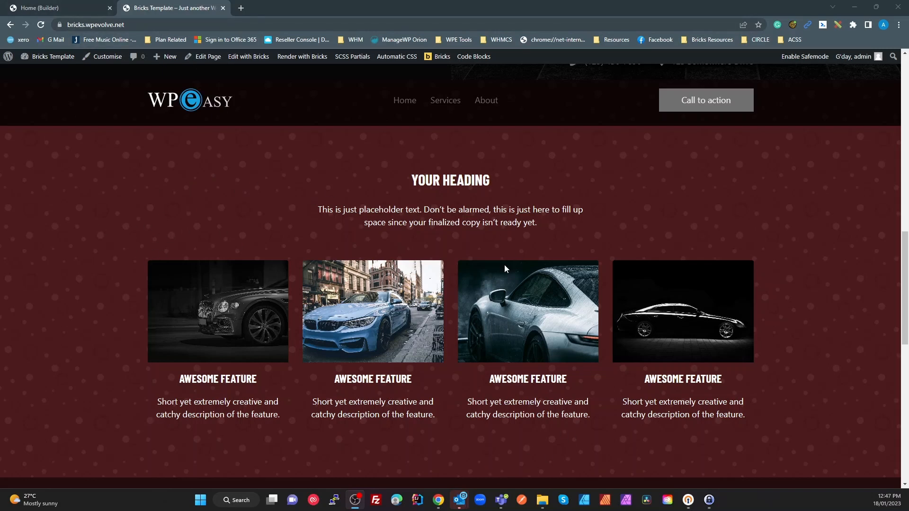
{"action": "mouse_move", "coordinate": [261, 220]}
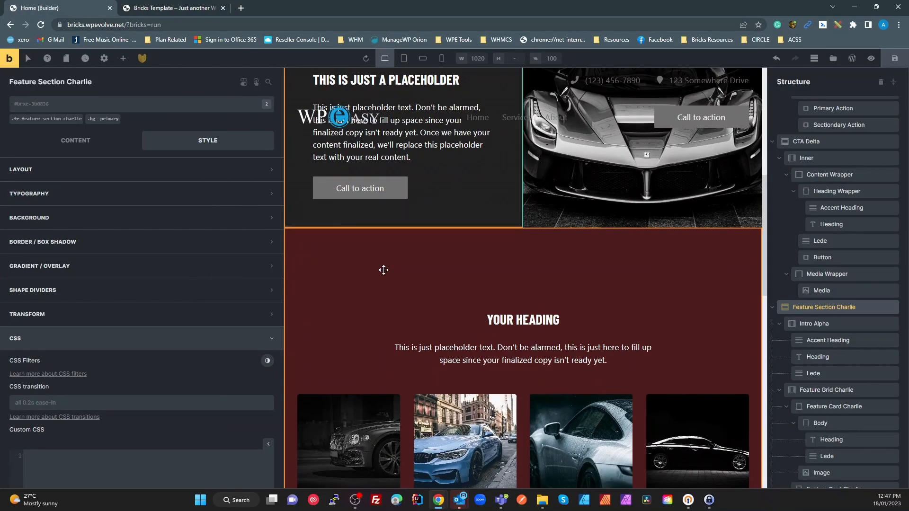
- Search the class field for 'pattern' and try the x-bg-pattern--flower class
{"action": "scroll", "scroll_direction": "down", "scroll_amount": 3}
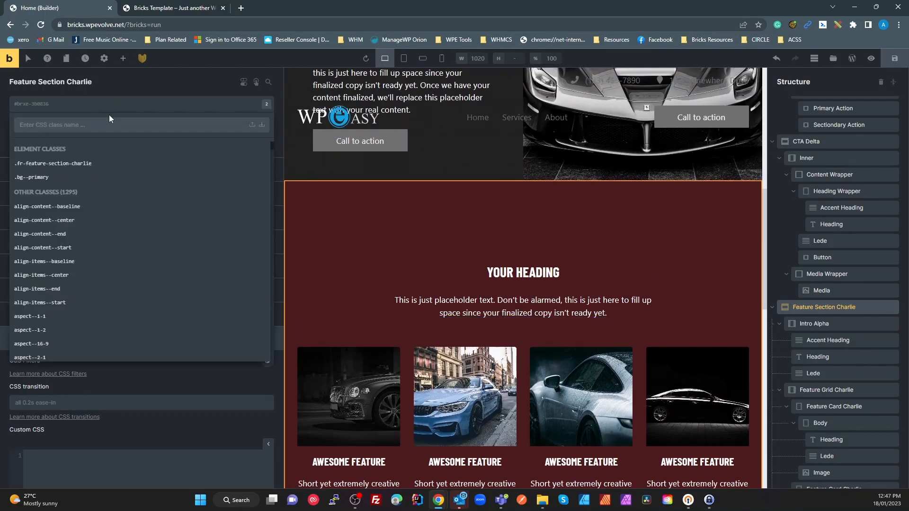
{"action": "type", "text": "pattern"}
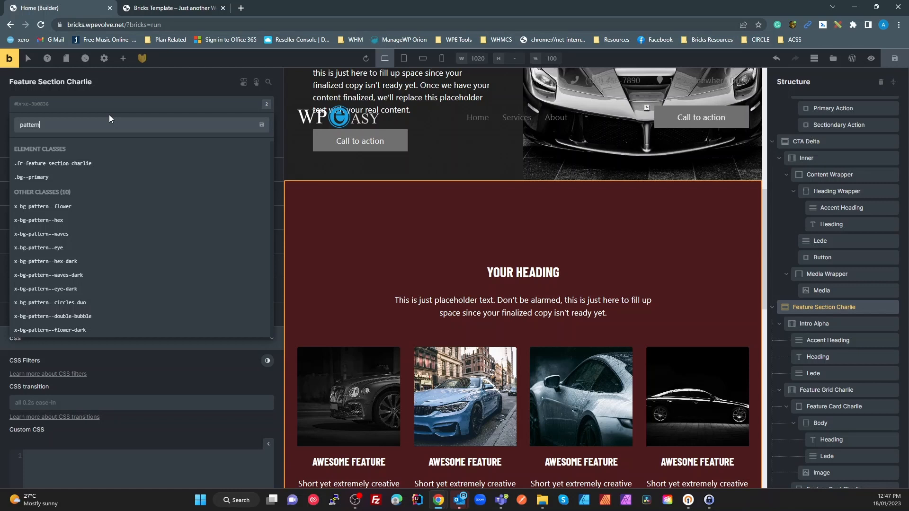
{"action": "mouse_move", "coordinate": [86, 223]}
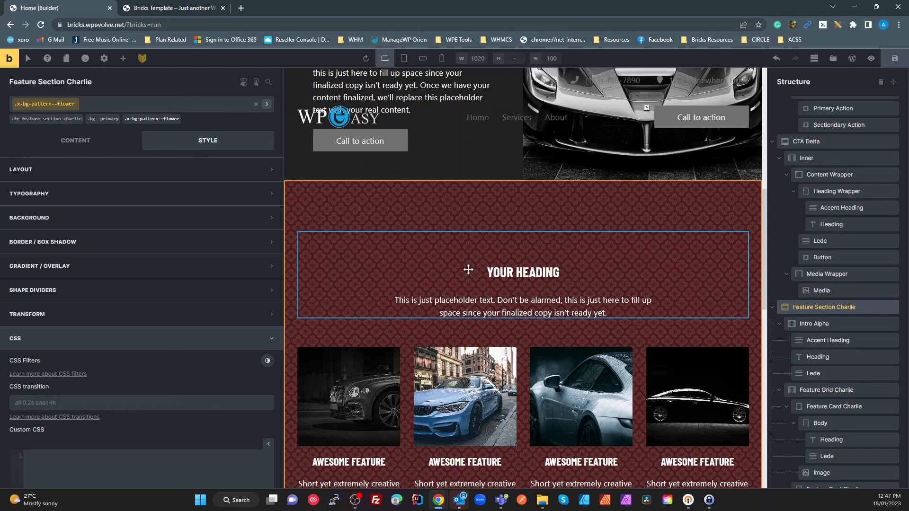
{"action": "mouse_move", "coordinate": [360, 236]}
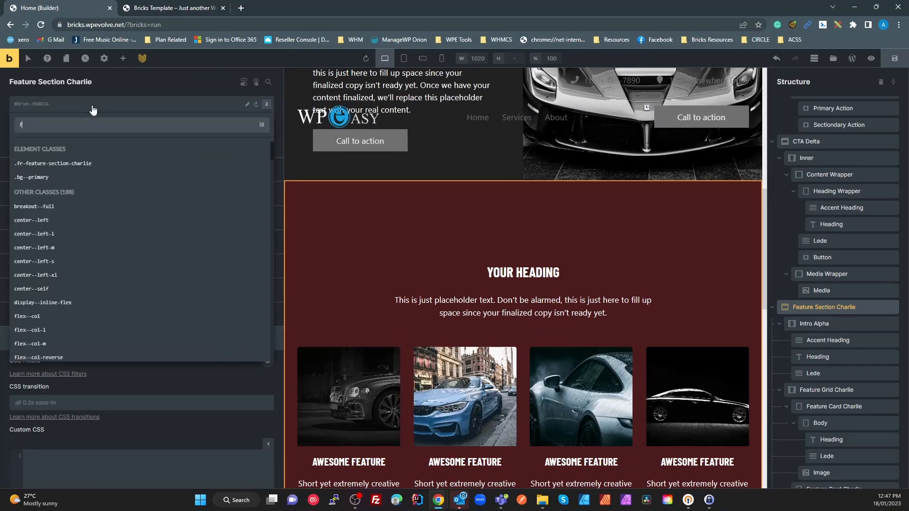
{"action": "type", "text": "lower"}
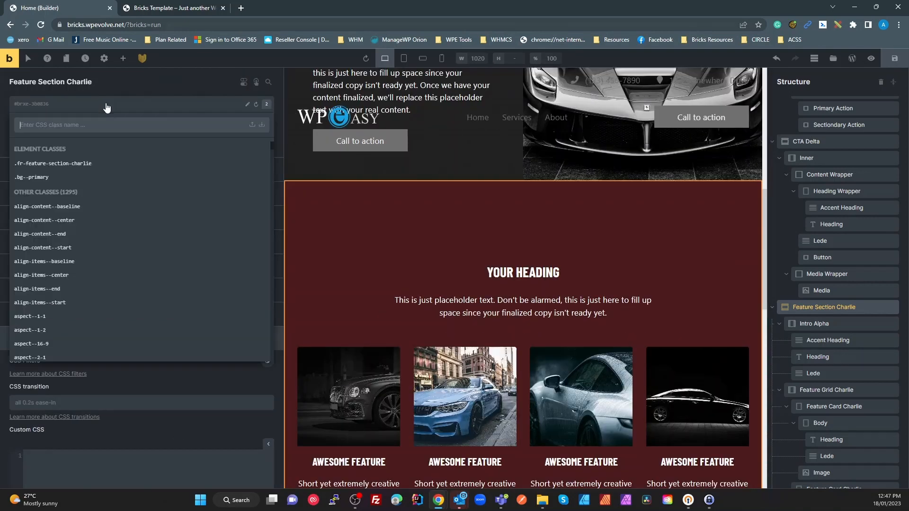
- Apply x-bg-pattern--eye, then switch to x-bg-pattern--eye-dark
{"action": "type", "text": "pattern"}
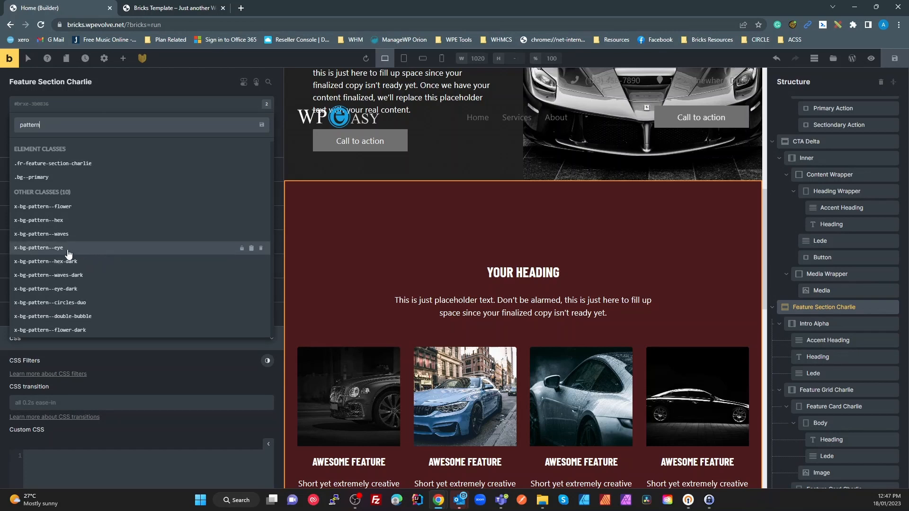
{"action": "left_click", "coordinate": [38, 248]}
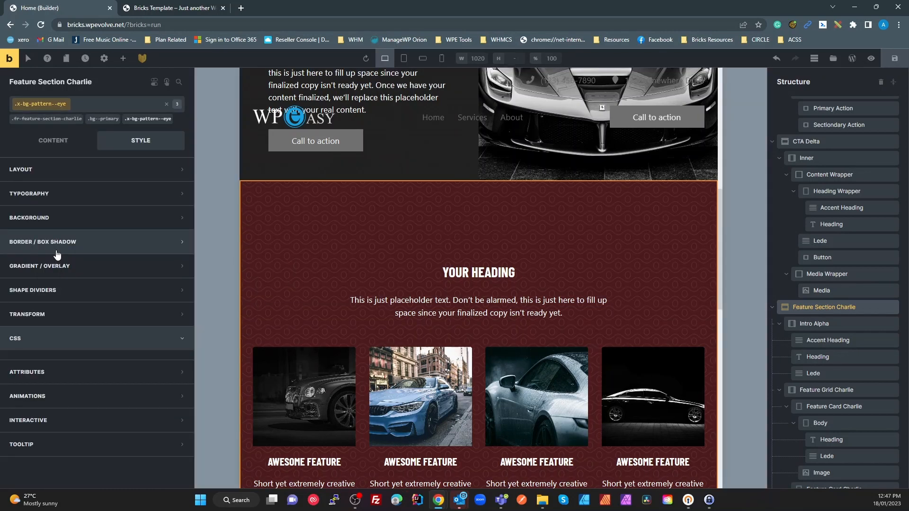
{"action": "left_click", "coordinate": [16, 339]}
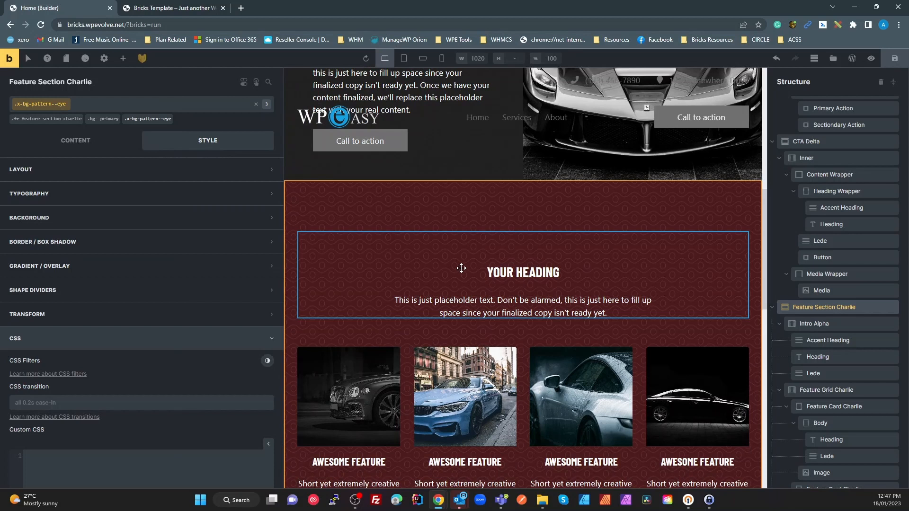
{"action": "mouse_move", "coordinate": [173, 119]}
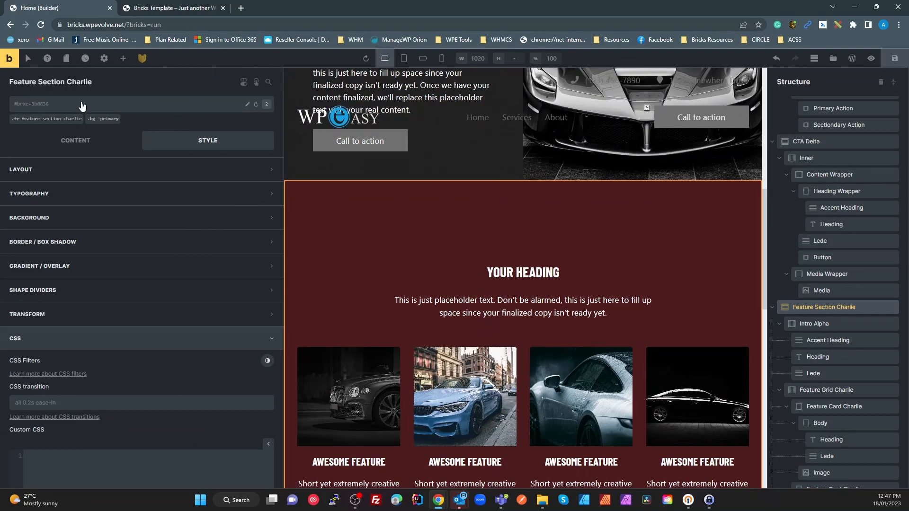
{"action": "type", "text": "eye-dark"}
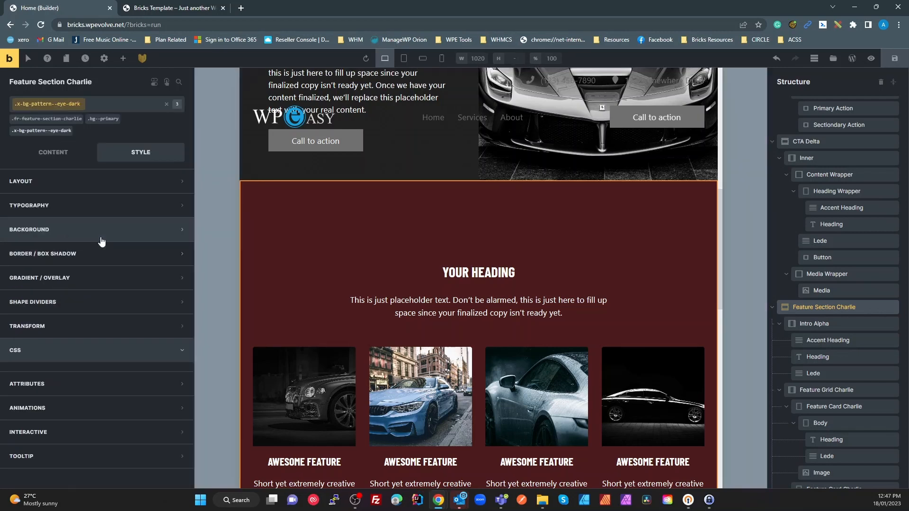
{"action": "left_click", "coordinate": [16, 339]}
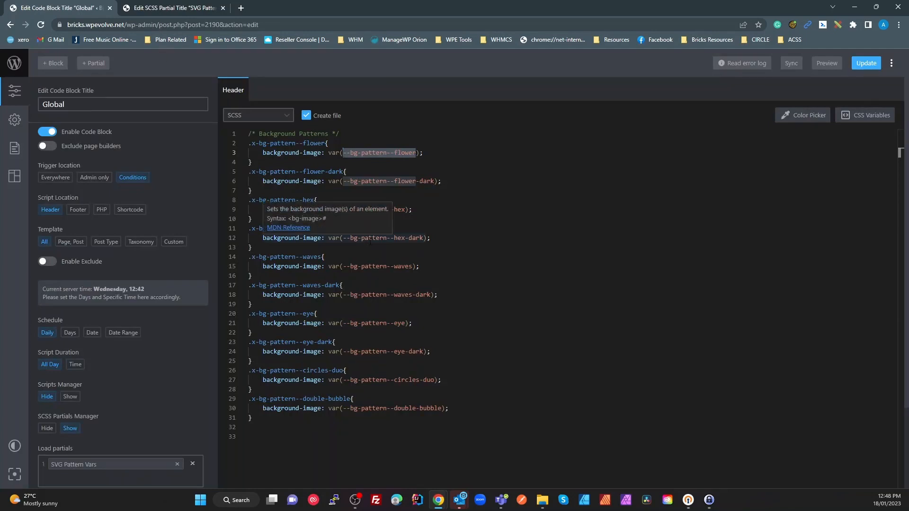
{"action": "mouse_move", "coordinate": [295, 191]}
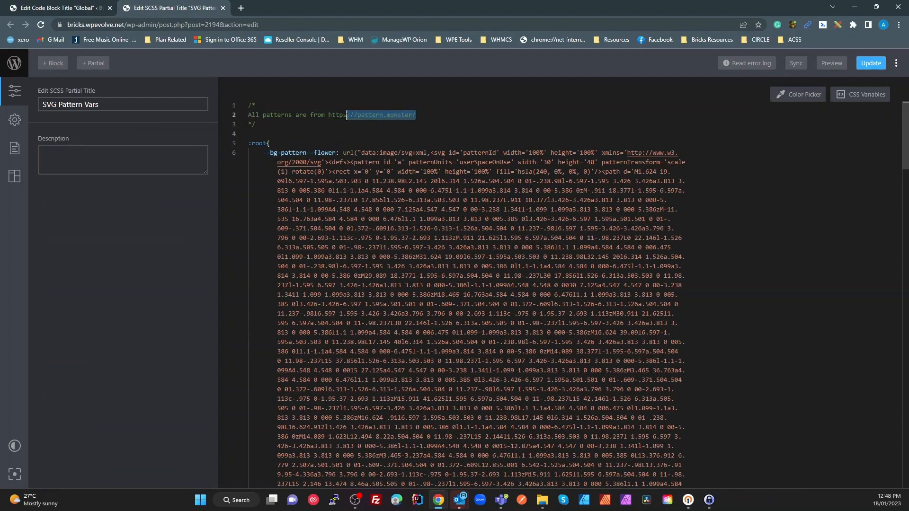
- Select the pattern.monster URL in the SVG Pattern Vars partial's comment
{"action": "left_click_drag", "start_coordinate": [415, 114], "coordinate": [330, 114]}
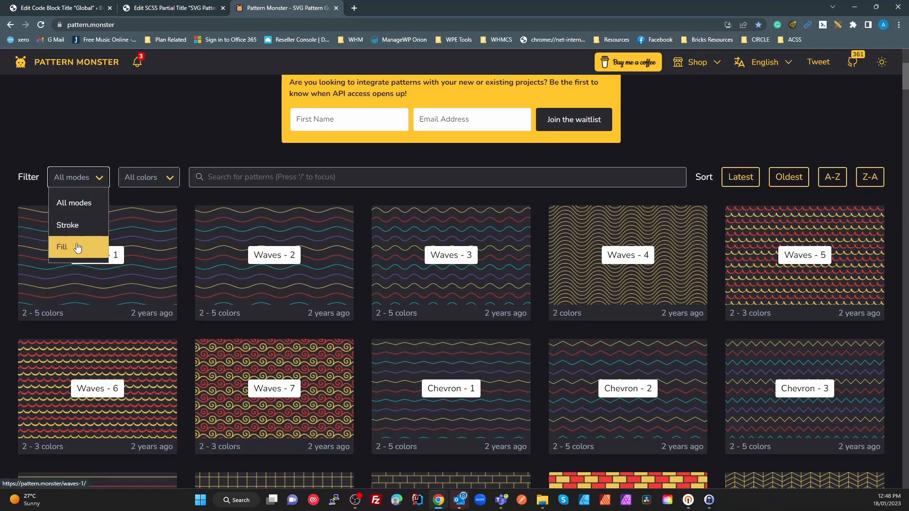
{"action": "left_click", "coordinate": [61, 247]}
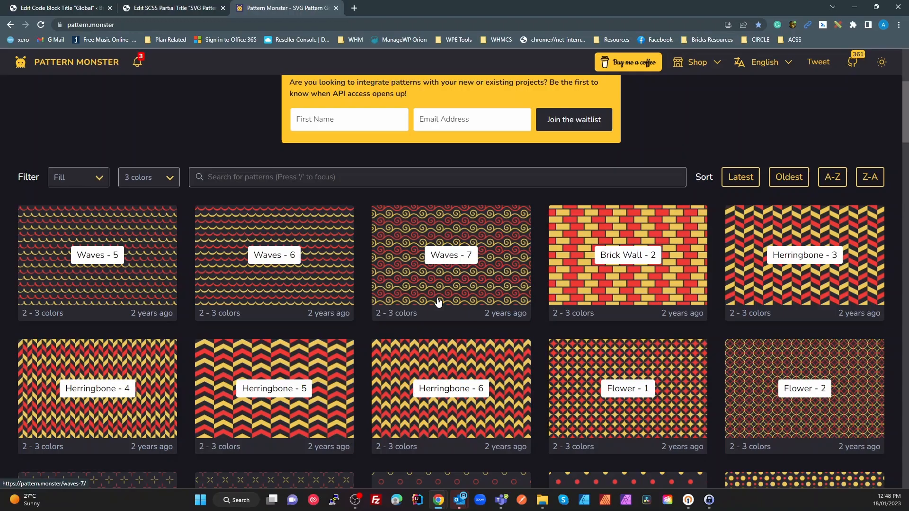
{"action": "scroll", "scroll_direction": "down", "scroll_amount": 3}
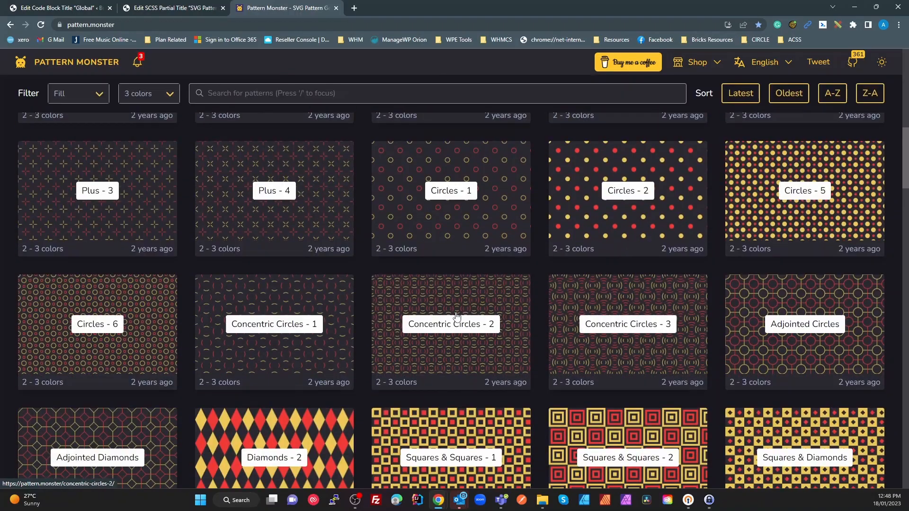
{"action": "scroll", "scroll_direction": "down", "scroll_amount": 3}
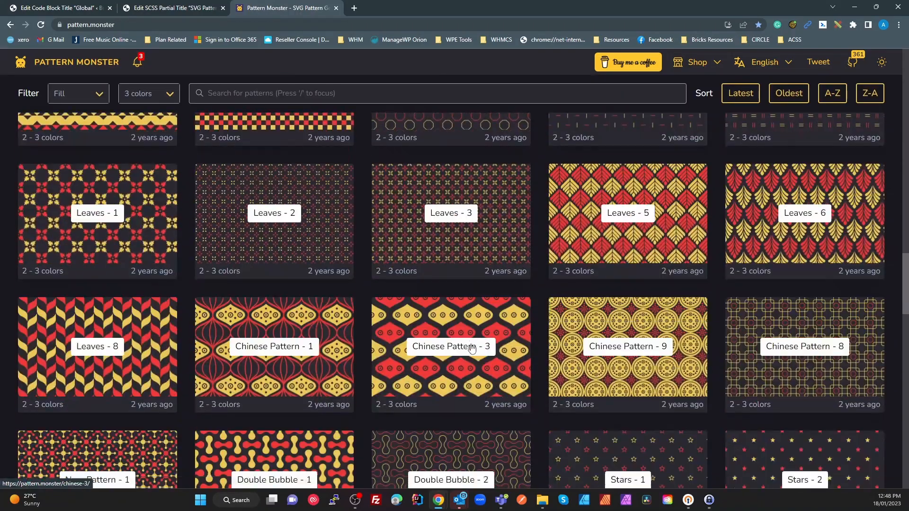
{"action": "scroll", "scroll_direction": "down", "scroll_amount": 3}
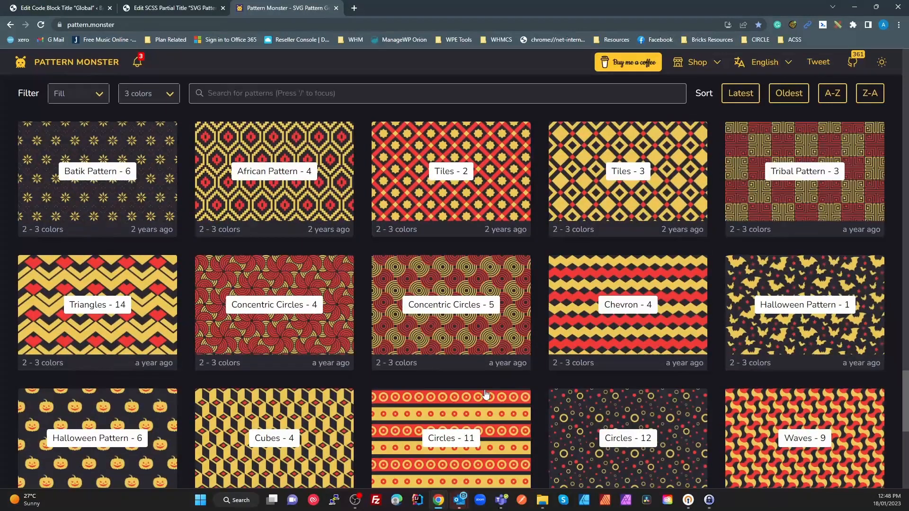
{"action": "scroll", "scroll_direction": "down", "scroll_amount": 3}
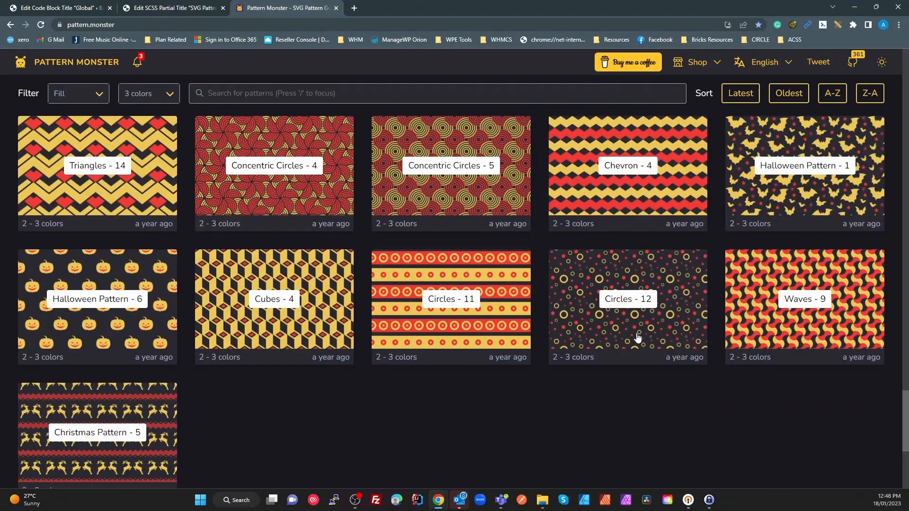
{"action": "left_click", "coordinate": [627, 299]}
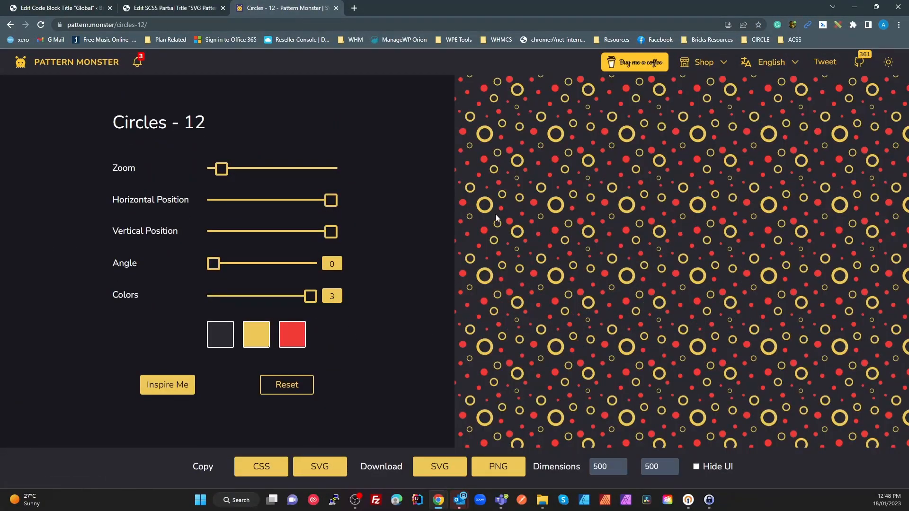
{"action": "left_click", "coordinate": [220, 334]}
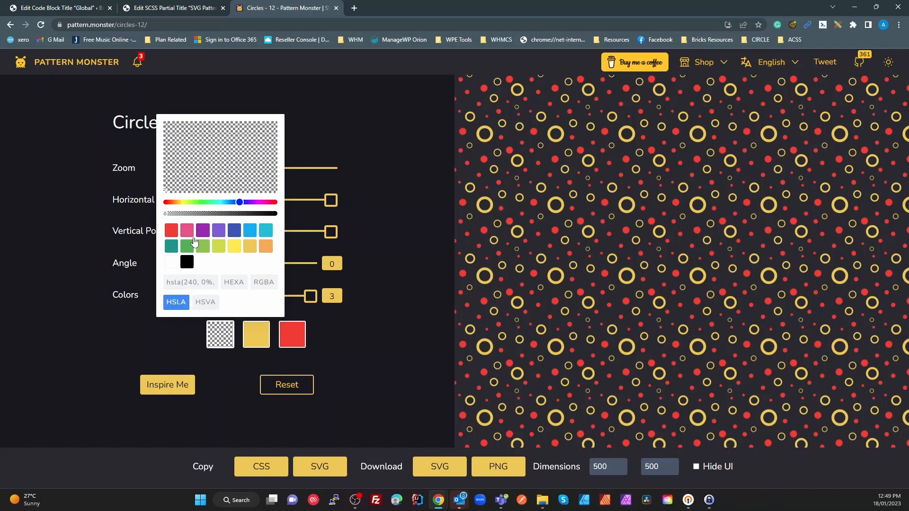
{"action": "left_click", "coordinate": [285, 246]}
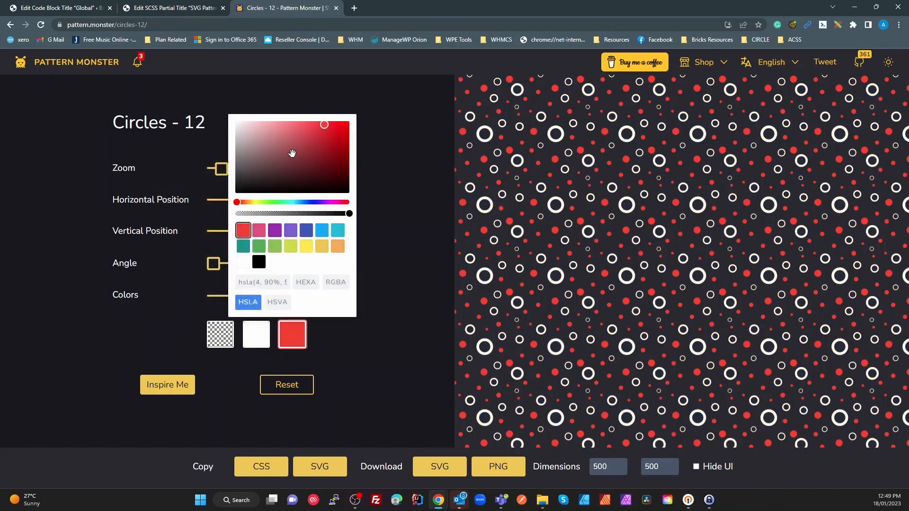
{"action": "left_click", "coordinate": [259, 261]}
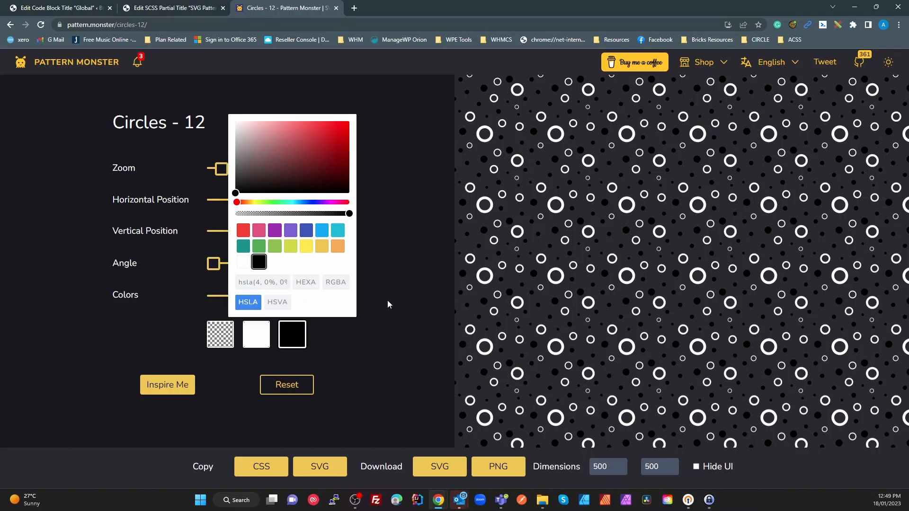
{"action": "left_click", "coordinate": [202, 467]}
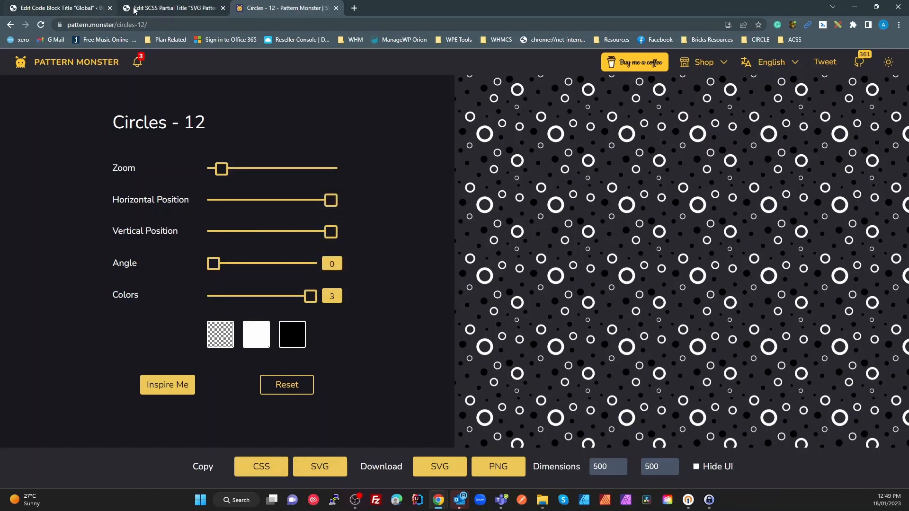
- Select the --bg-pattern--circles-duo SVG value and use Find to search for 'hs'
{"action": "left_click", "coordinate": [173, 7]}
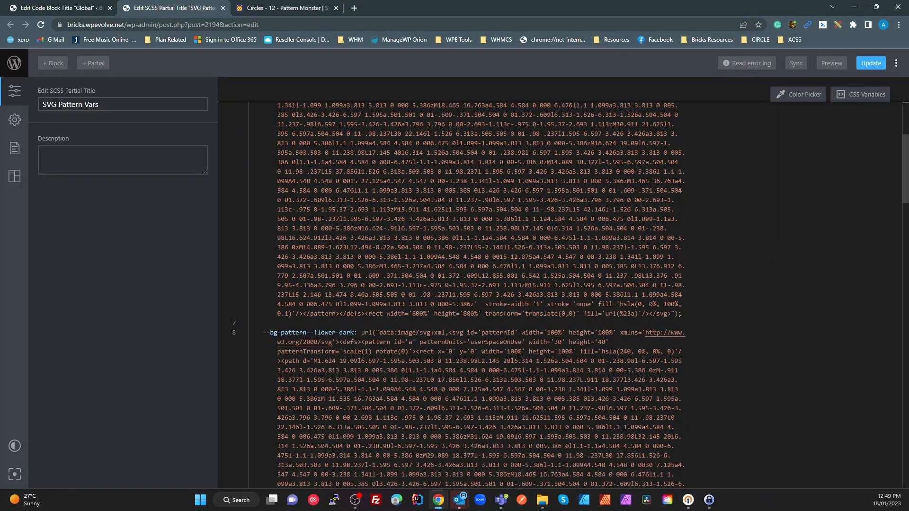
{"action": "scroll", "scroll_direction": "down", "scroll_amount": 3}
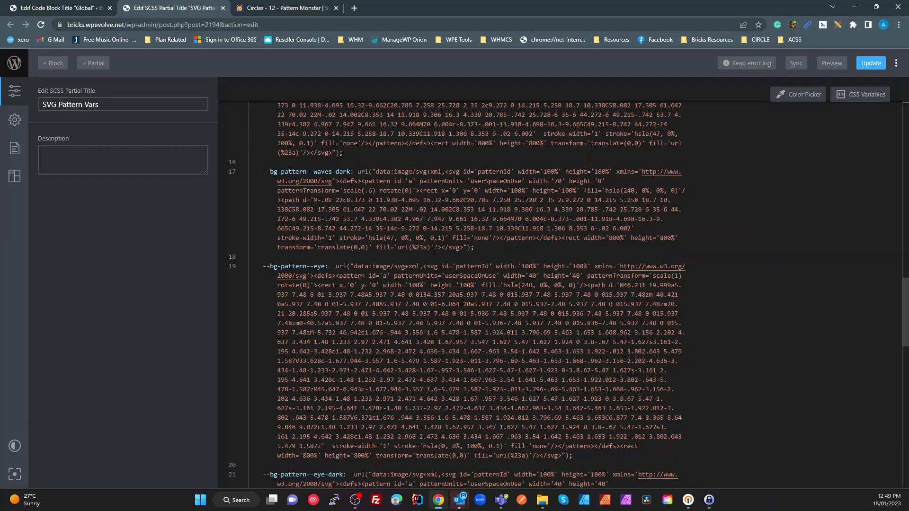
{"action": "scroll", "scroll_direction": "down", "scroll_amount": 3}
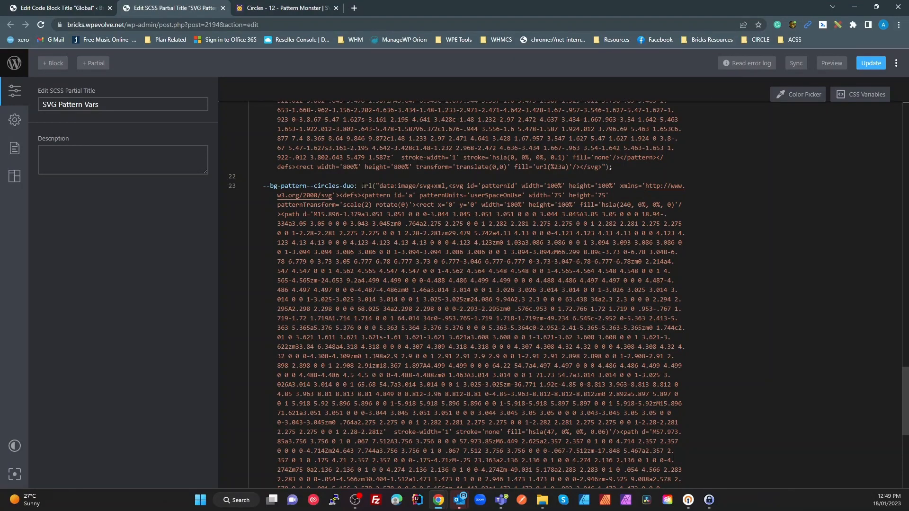
{"action": "left_click_drag", "start_coordinate": [359, 186], "coordinate": [304, 196]}
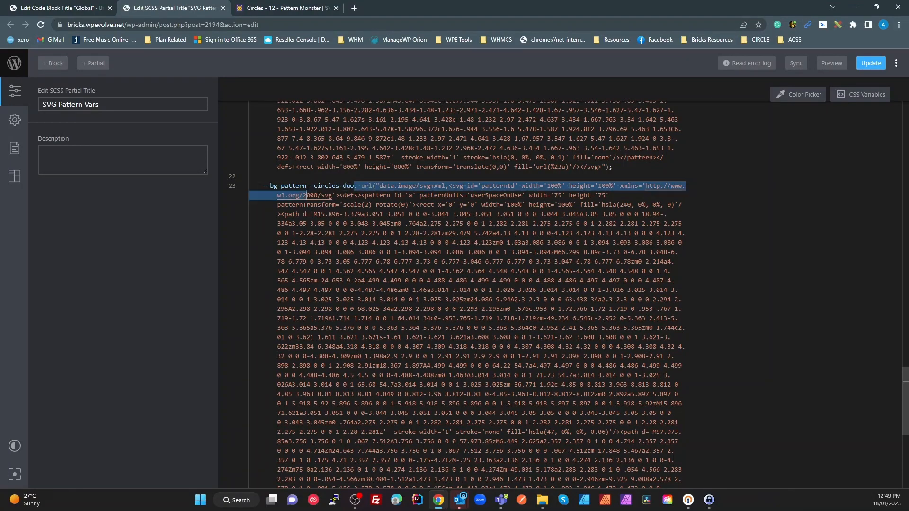
{"action": "scroll", "scroll_direction": "down", "scroll_amount": 3}
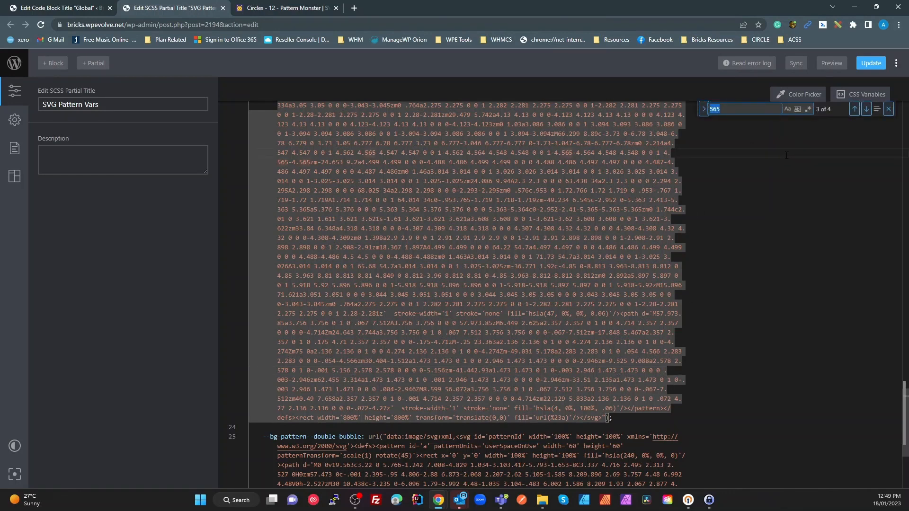
{"action": "type", "text": "hsla"}
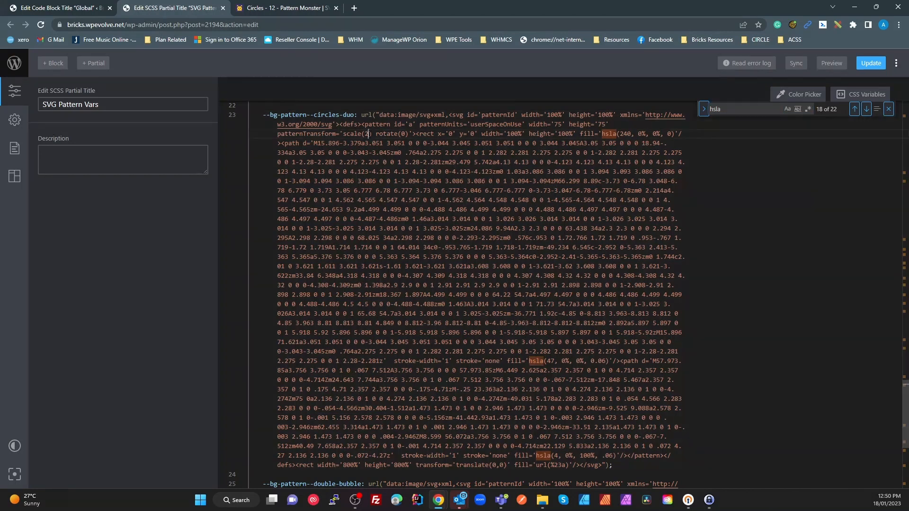
- Move between the Global block and SVG Pattern Vars, then return to the builder
{"action": "left_click", "coordinate": [58, 7]}
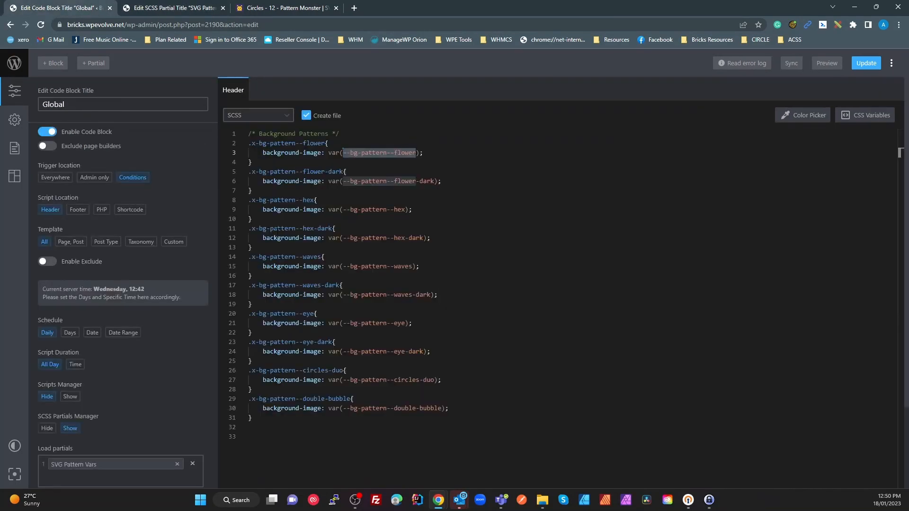
{"action": "left_click", "coordinate": [171, 8]}
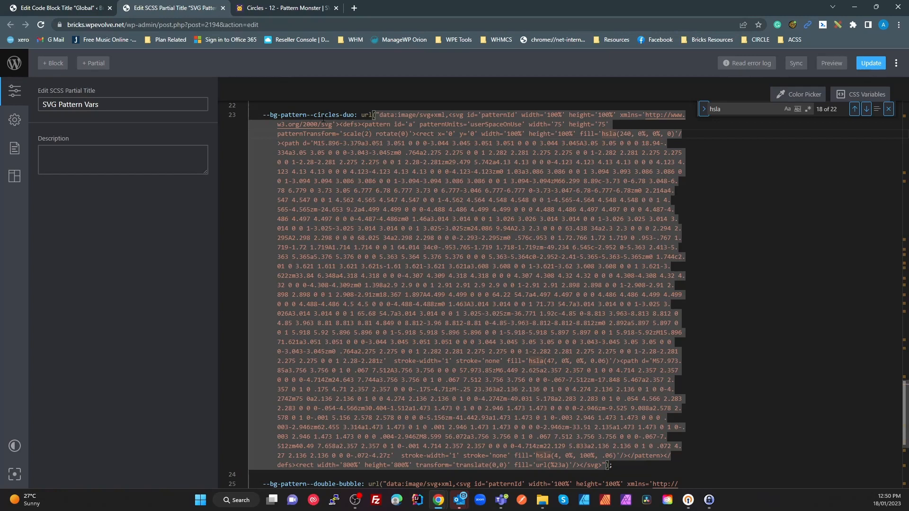
{"action": "left_click", "coordinate": [58, 8]}
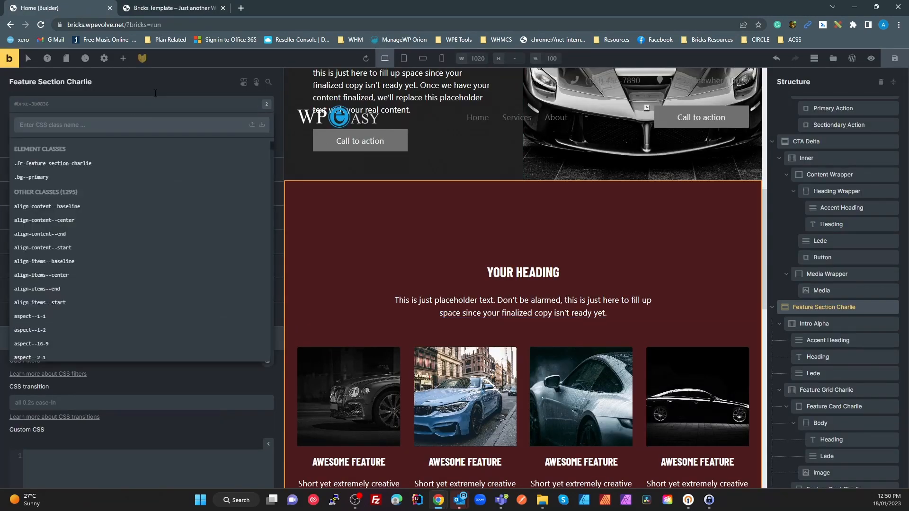
- Search classes for 'circ' and apply x-bg-pattern--circles-duo to the section
{"action": "type", "text": "circ"}
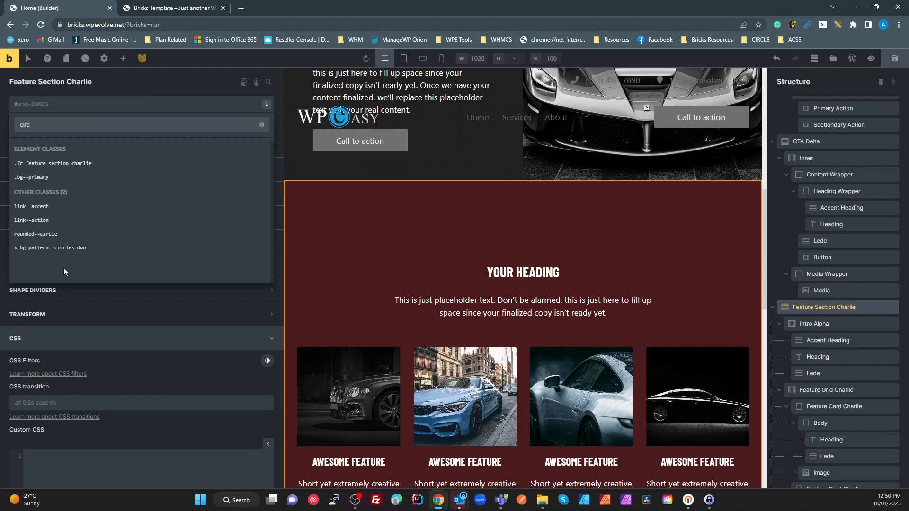
{"action": "left_click", "coordinate": [67, 248]}
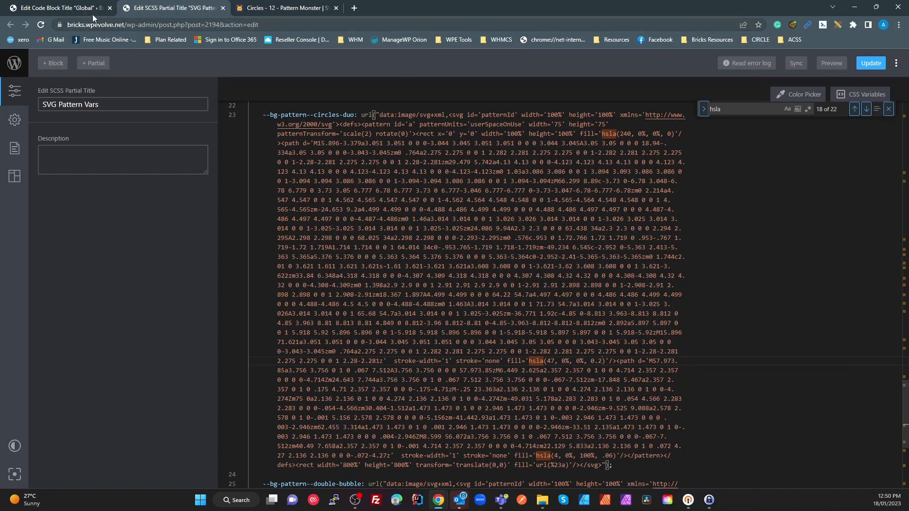
- Return to the page builder after setting the circles-duo fill alpha to 0.2
{"action": "left_click", "coordinate": [58, 7]}
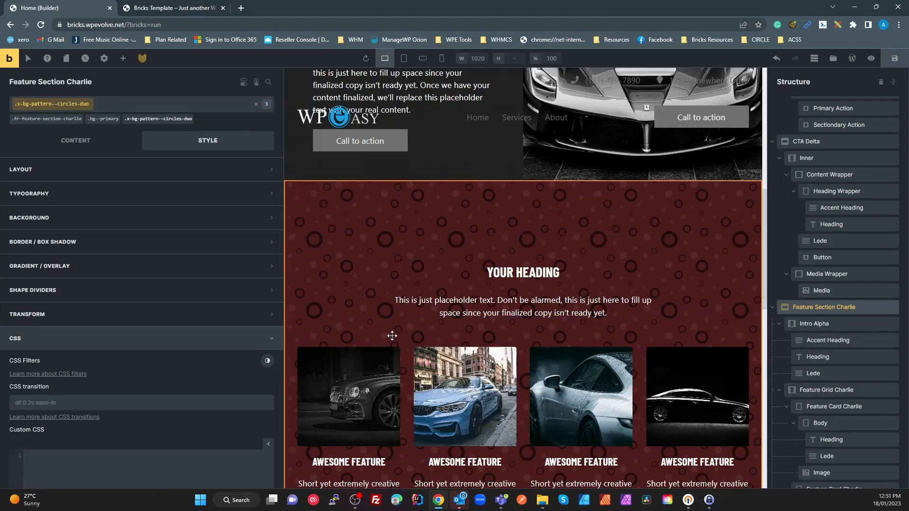
- Reload the builder page and confirm Reload despite unsaved changes
{"action": "left_click", "coordinate": [40, 24]}
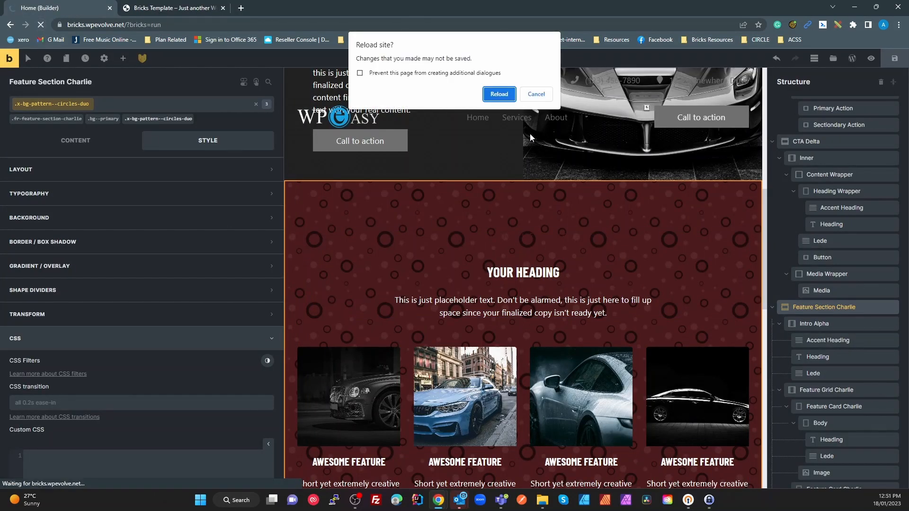
{"action": "left_click", "coordinate": [498, 94]}
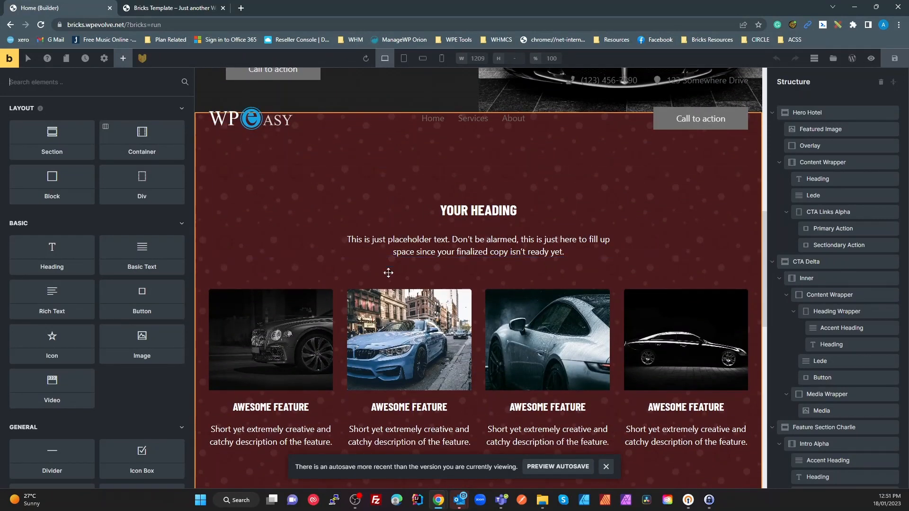
- Scroll to --bg-pattern--hex and select the hex and hex-dark SVG values
{"action": "scroll", "scroll_direction": "down", "scroll_amount": 3}
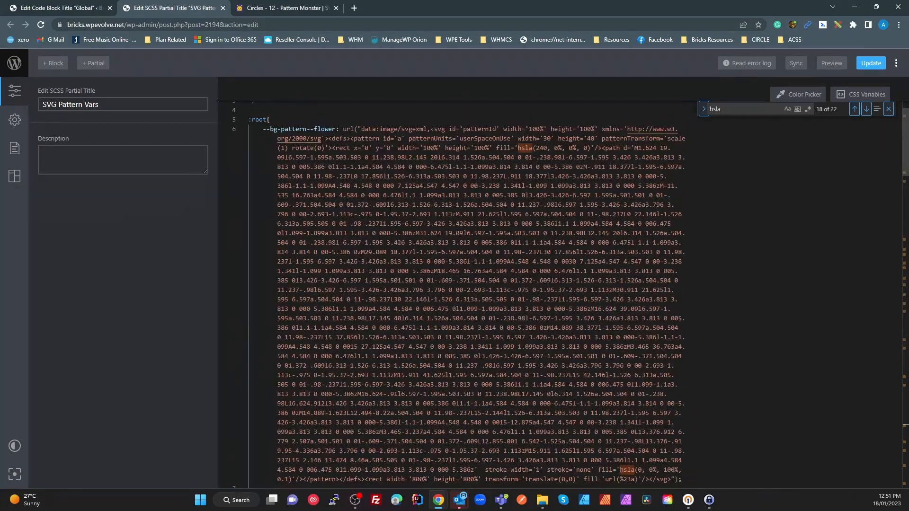
{"action": "scroll", "scroll_direction": "down", "scroll_amount": 3}
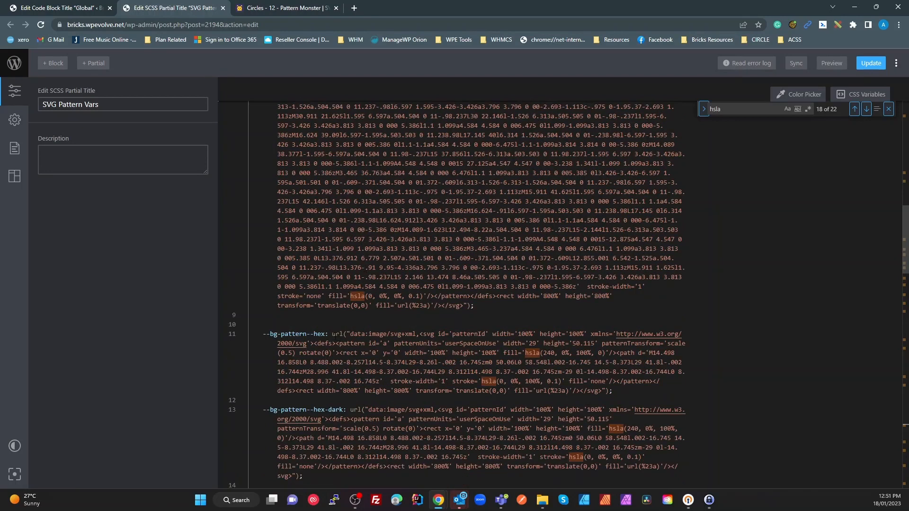
{"action": "left_click_drag", "start_coordinate": [332, 334], "coordinate": [611, 391]}
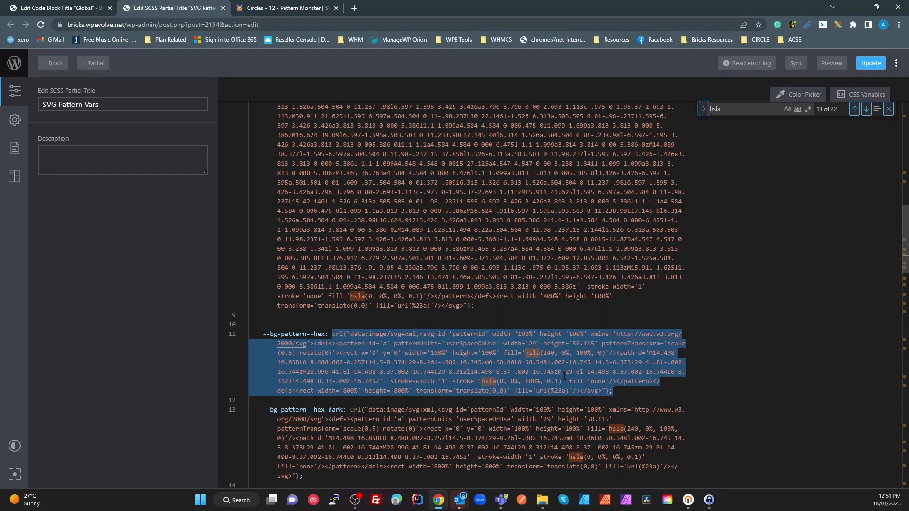
{"action": "scroll", "scroll_direction": "down", "scroll_amount": 3}
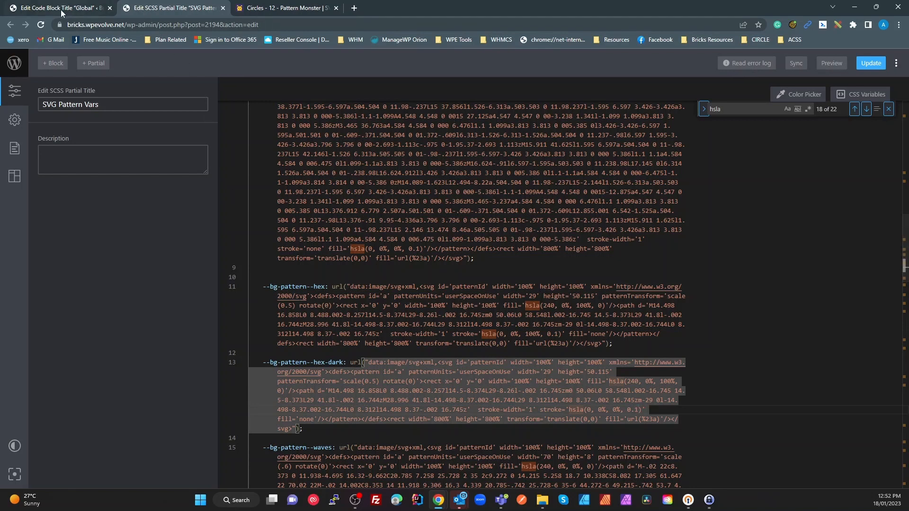
- Scroll through the Global block's pattern classes and select the hex class name
{"action": "left_click", "coordinate": [58, 7]}
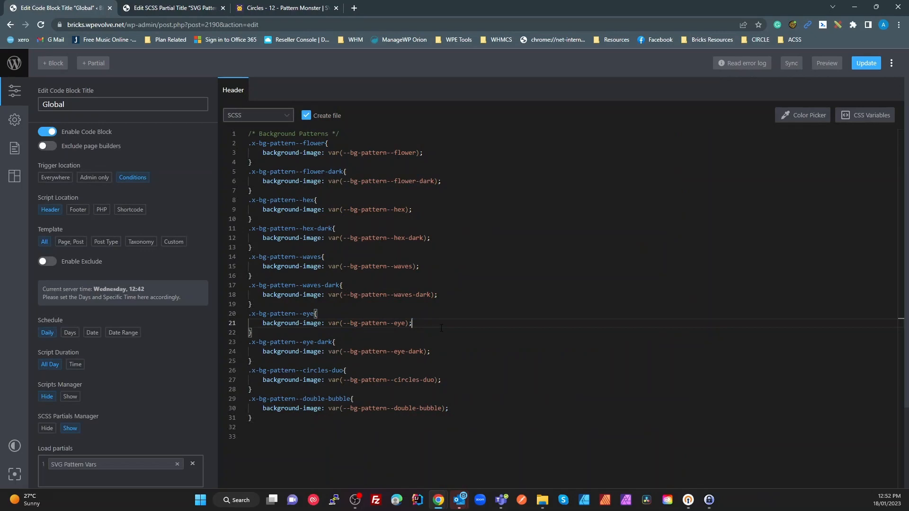
{"action": "scroll", "scroll_direction": "down", "scroll_amount": 3}
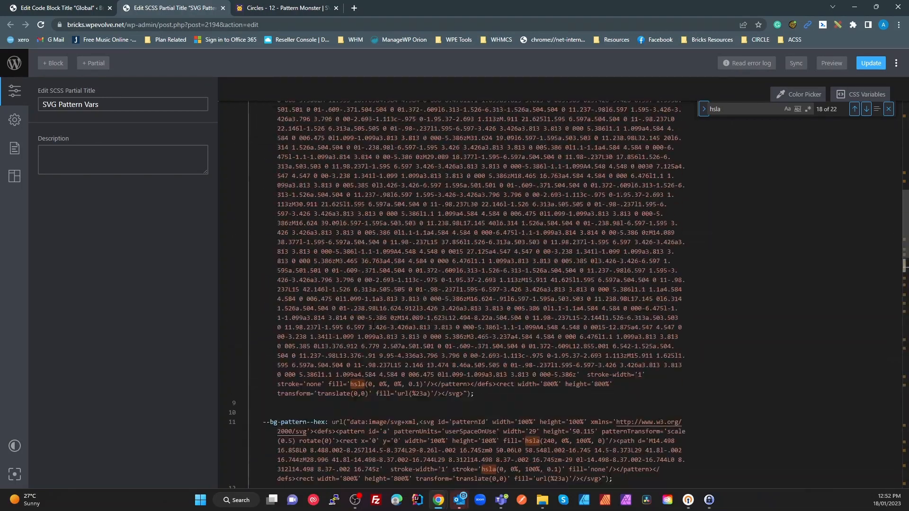
{"action": "scroll", "scroll_direction": "down", "scroll_amount": 3}
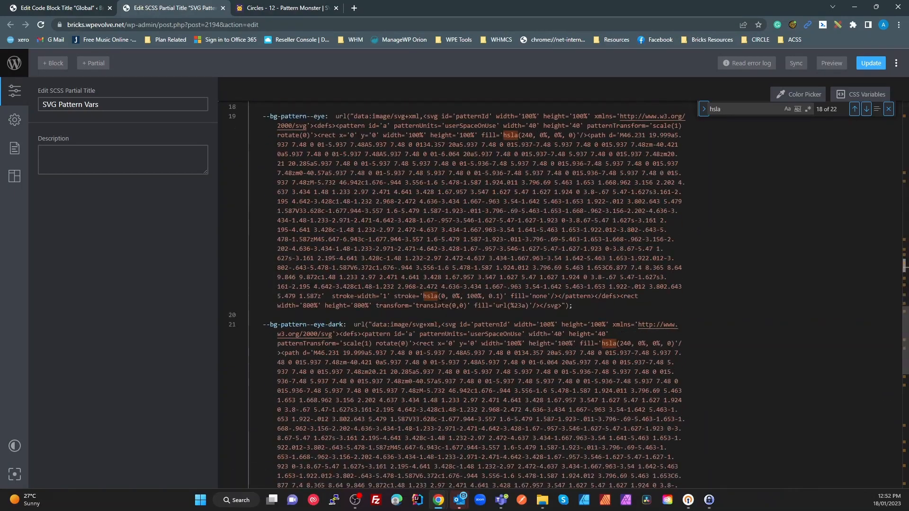
{"action": "scroll", "scroll_direction": "down", "scroll_amount": 3}
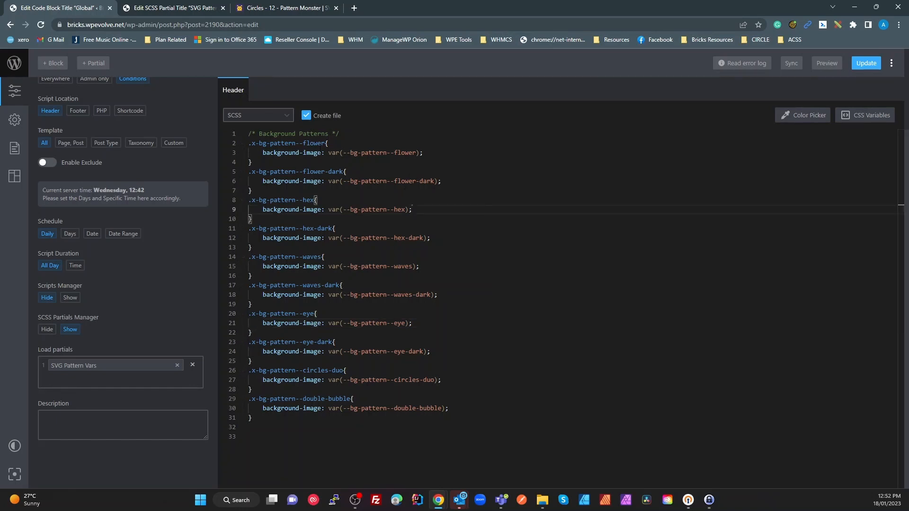
{"action": "double_click", "coordinate": [288, 143]}
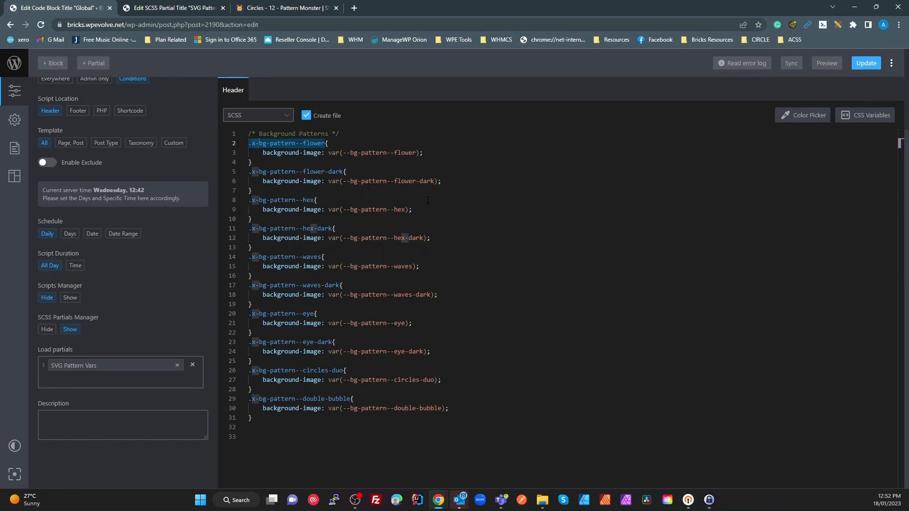
{"action": "mouse_move", "coordinate": [295, 237]}
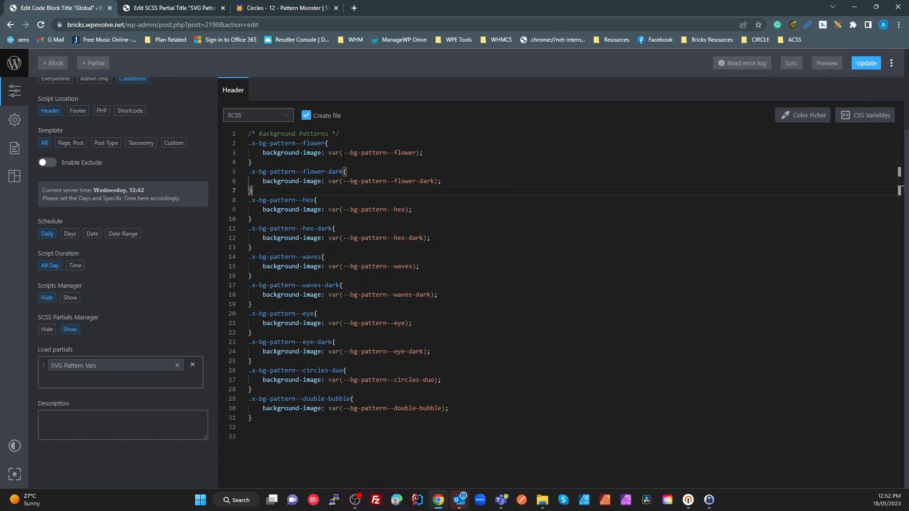
{"action": "left_click_drag", "start_coordinate": [261, 134], "coordinate": [326, 143]}
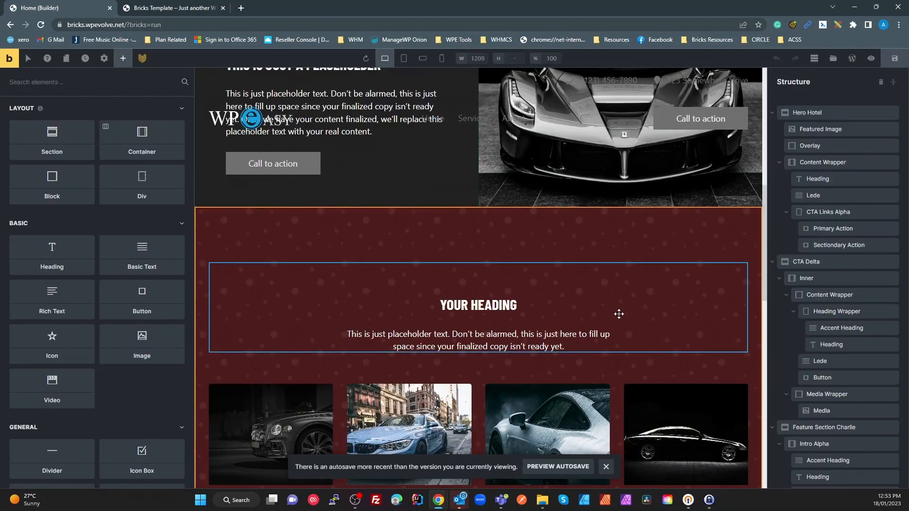
- Select the Feature Section Charlie element in the structure panel
{"action": "scroll", "scroll_direction": "down", "scroll_amount": 3}
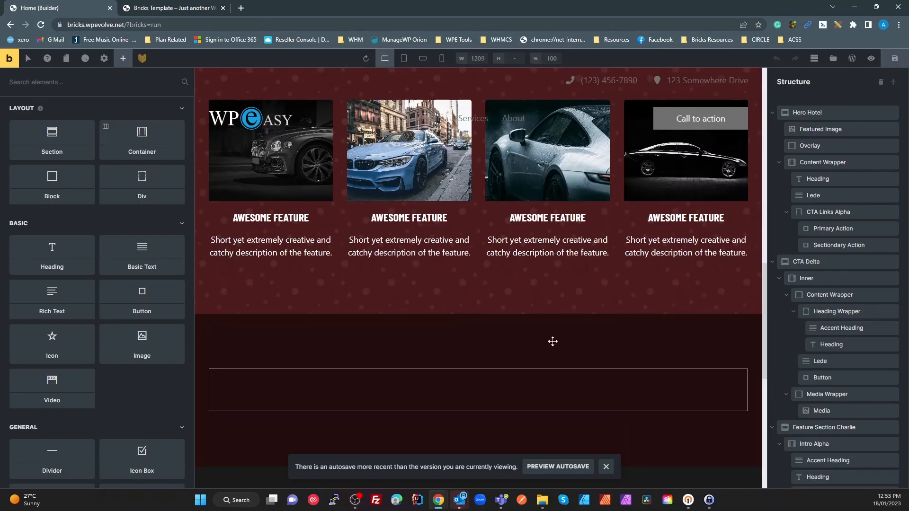
{"action": "left_click", "coordinate": [478, 390]}
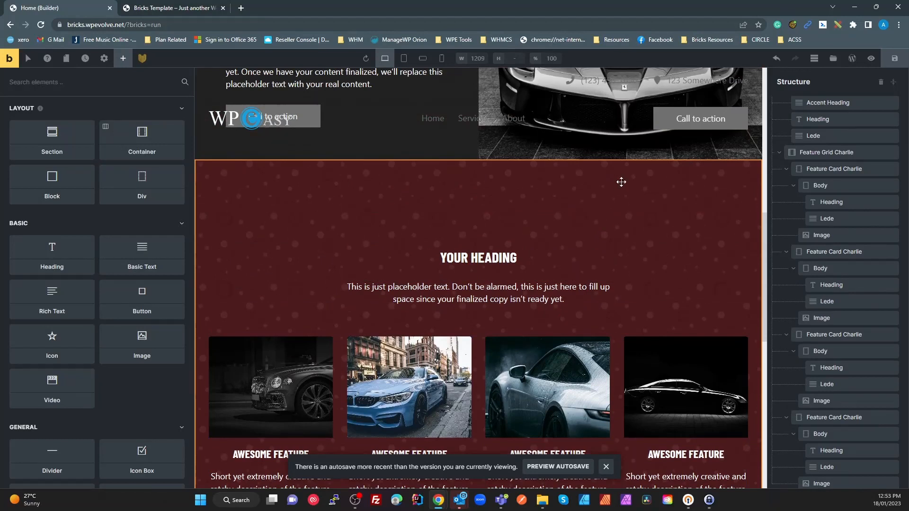
{"action": "right_click", "coordinate": [622, 182]}
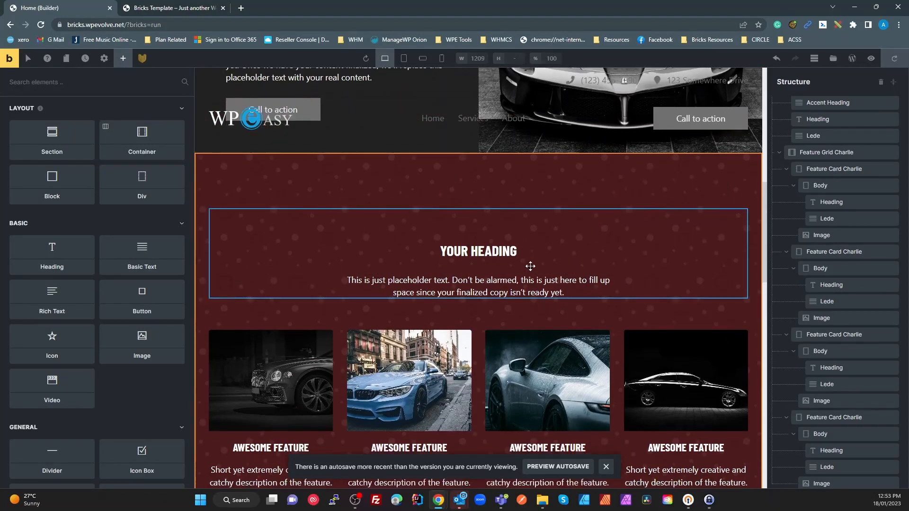
{"action": "scroll", "scroll_direction": "down", "scroll_amount": 3}
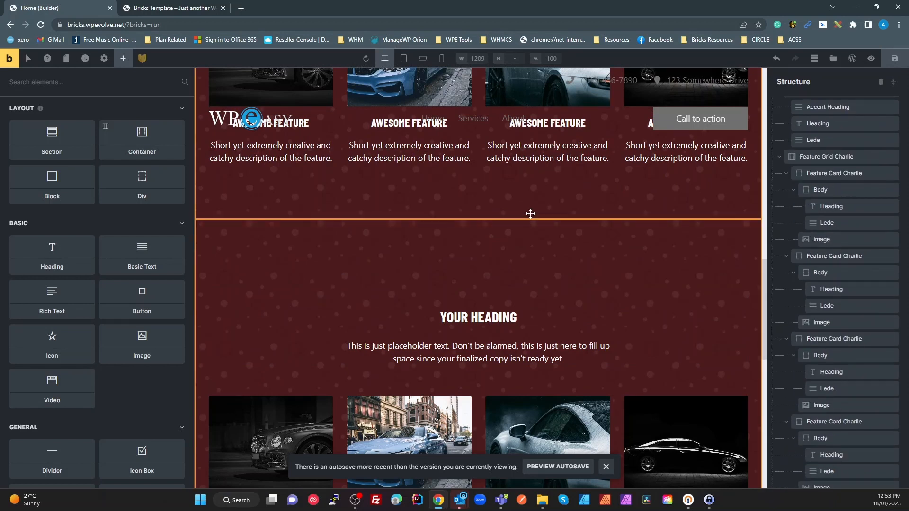
{"action": "scroll", "scroll_direction": "down", "scroll_amount": 3}
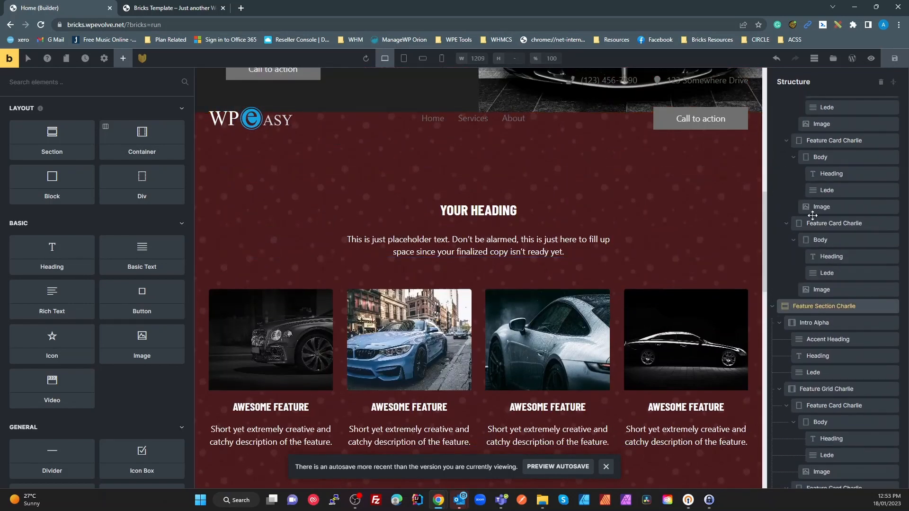
{"action": "scroll", "scroll_direction": "down", "scroll_amount": 3}
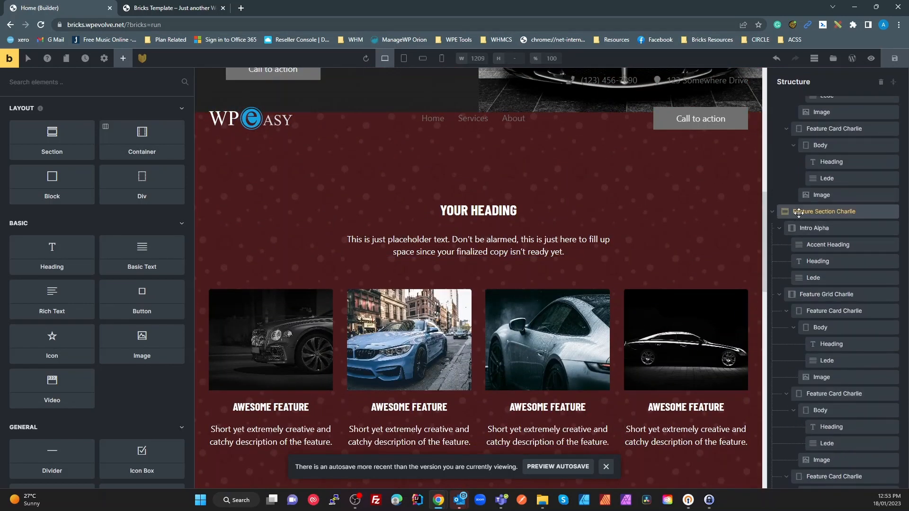
{"action": "left_click", "coordinate": [825, 212]}
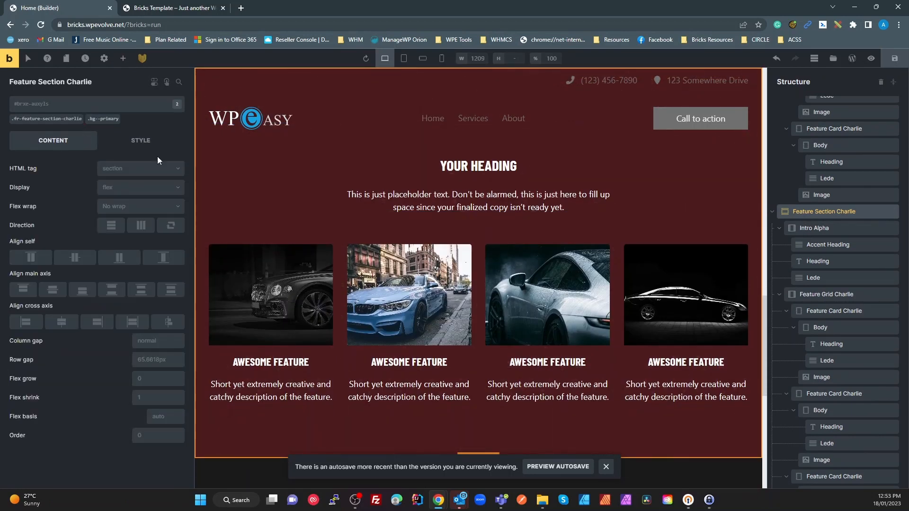
- Delete the x-bg-pattern circles class chip from the section
{"action": "scroll", "scroll_direction": "down", "scroll_amount": 3}
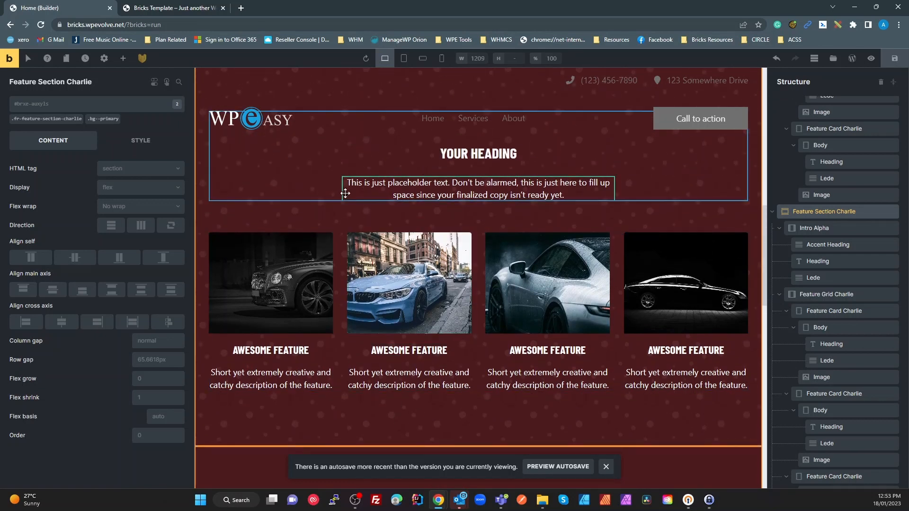
{"action": "scroll", "scroll_direction": "down", "scroll_amount": 3}
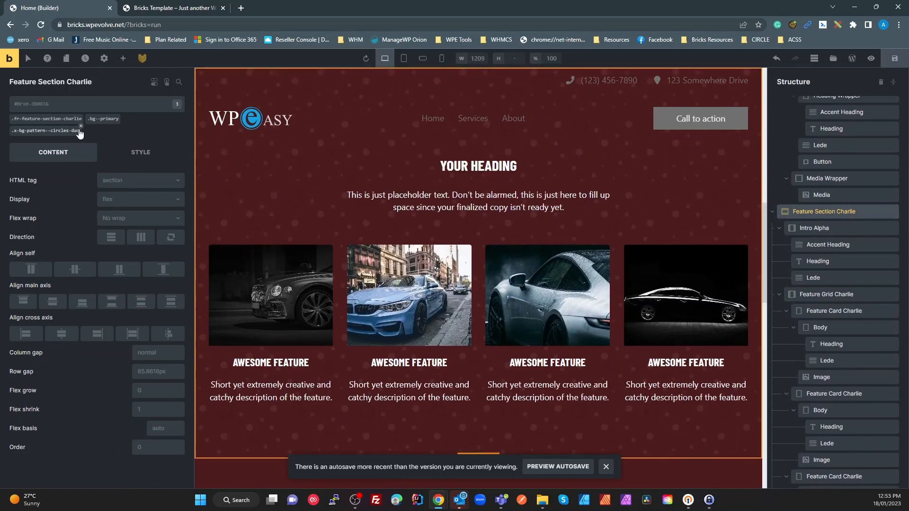
{"action": "left_click", "coordinate": [80, 127]}
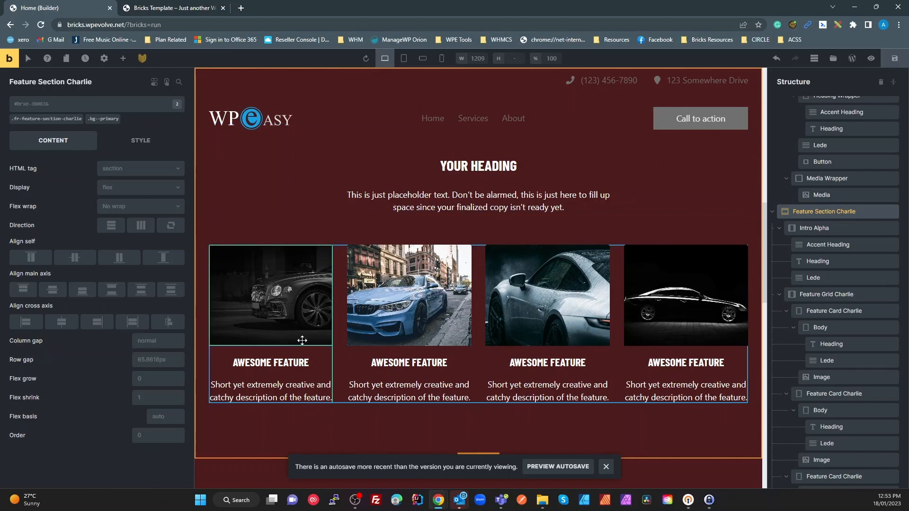
{"action": "scroll", "scroll_direction": "down", "scroll_amount": 3}
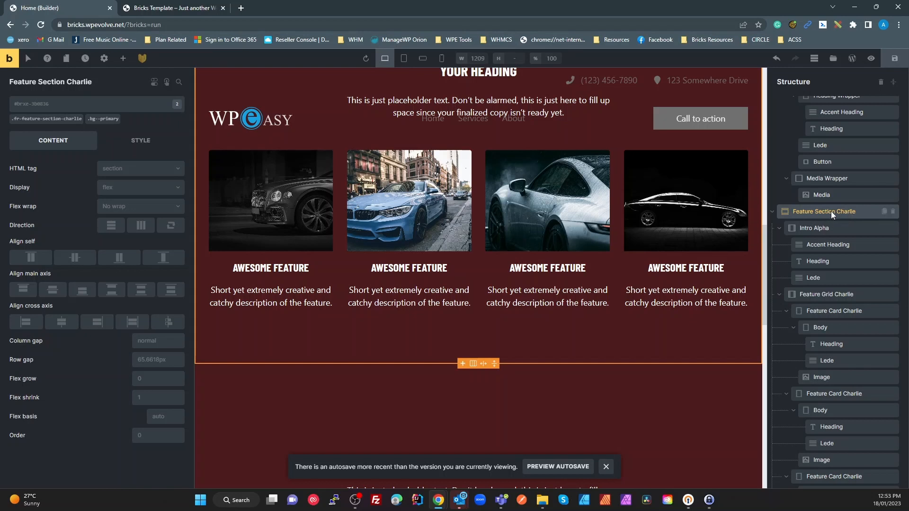
{"action": "mouse_move", "coordinate": [832, 214]}
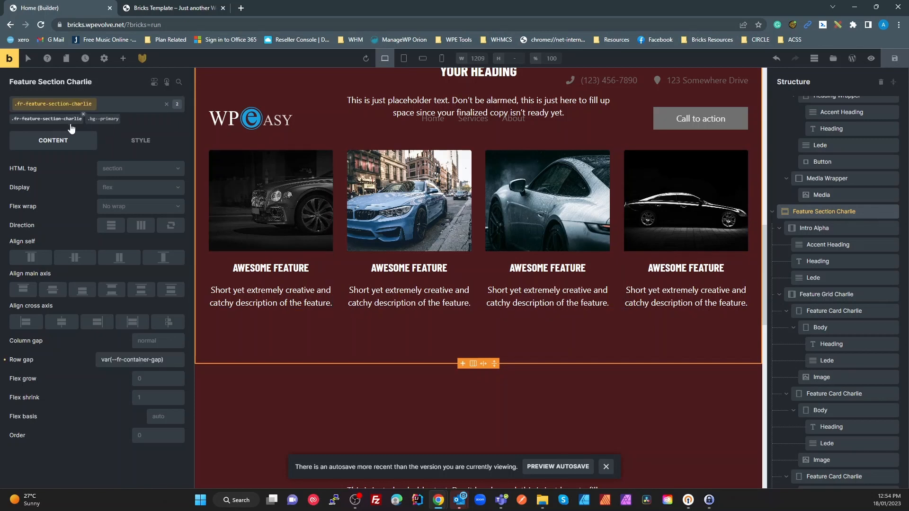
- Add custom CSS 'root{ background-image: var(--bg-pattern--hex) }' to the class and save
{"action": "left_click", "coordinate": [140, 140]}
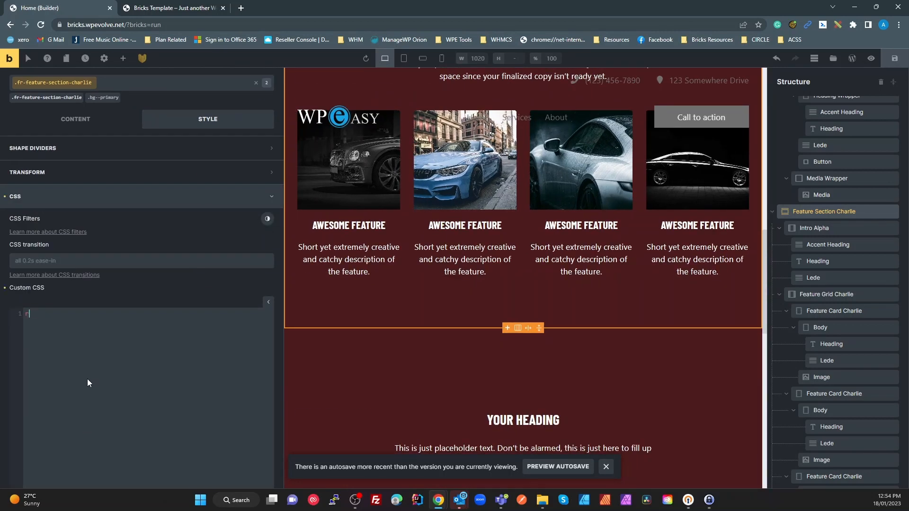
{"action": "type", "text": "root{"}
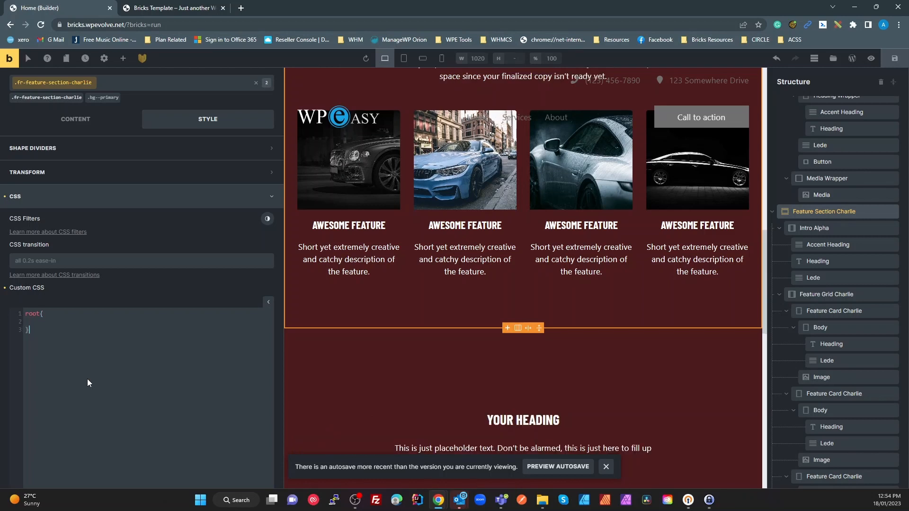
{"action": "type", "text": "back"}
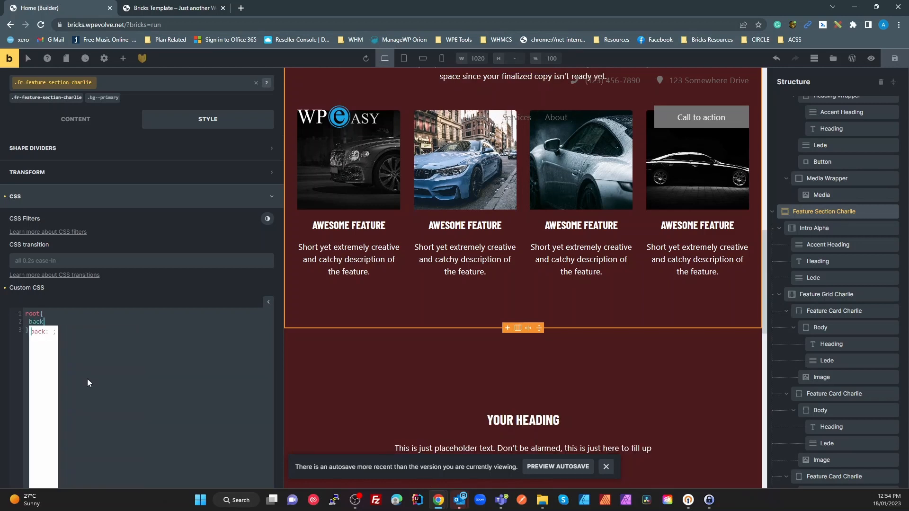
{"action": "type", "text": "ground"}
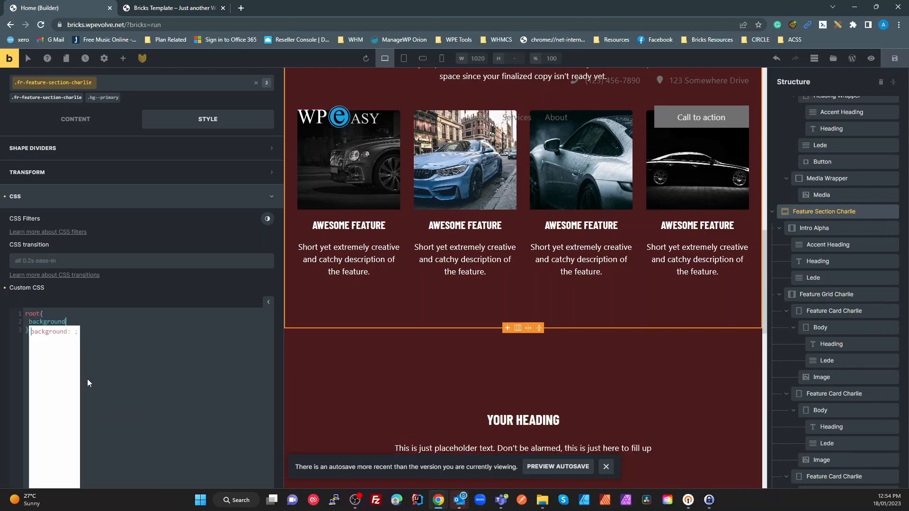
{"action": "type", "text": "-image:"}
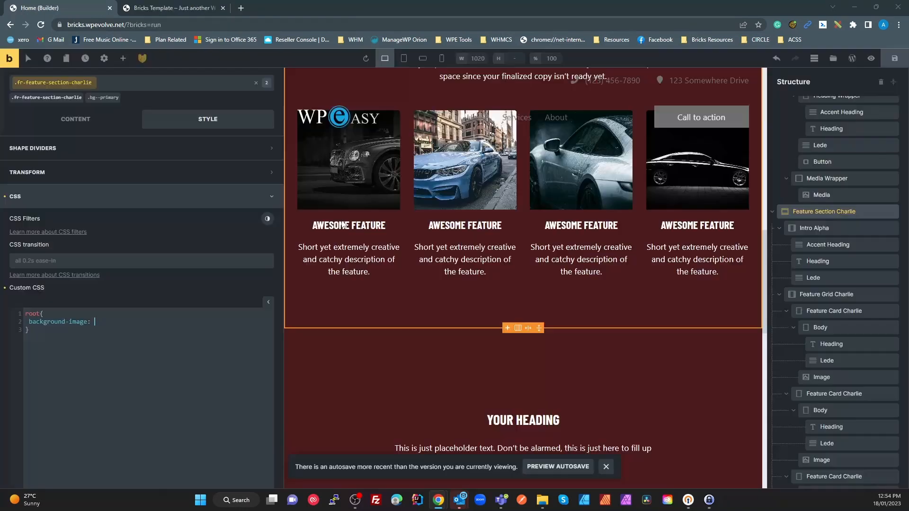
{"action": "type", "text": "var(--bg-pattern--hex)"}
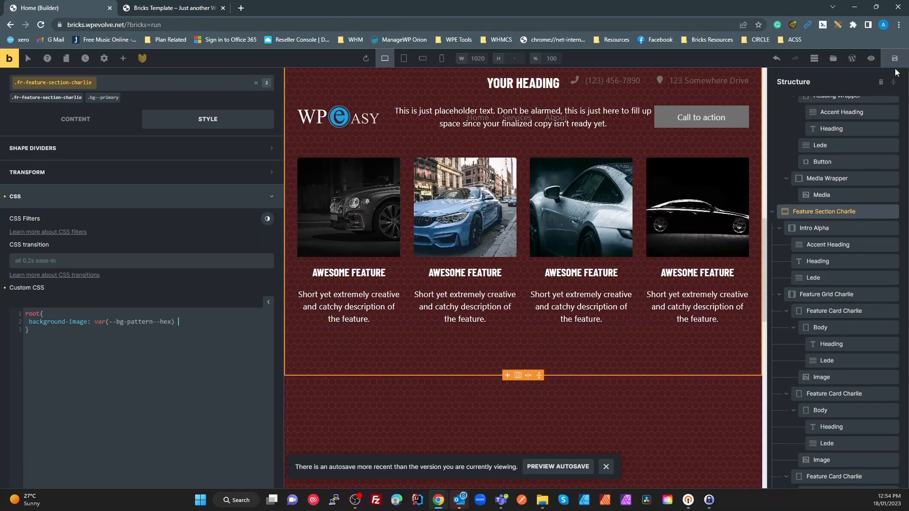
{"action": "left_click", "coordinate": [172, 8]}
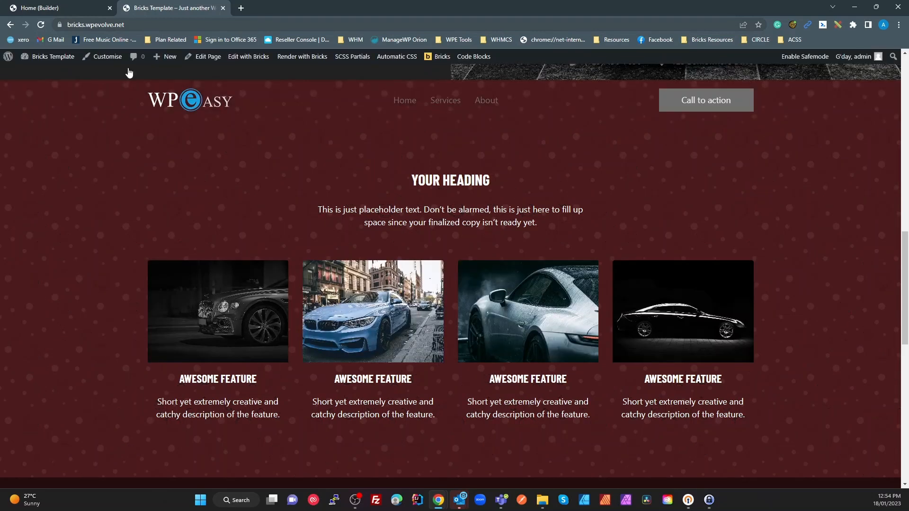
- Scroll the reloaded live site, then the builder, confirming the hex pattern replaced the dots
{"action": "left_click", "coordinate": [247, 56]}
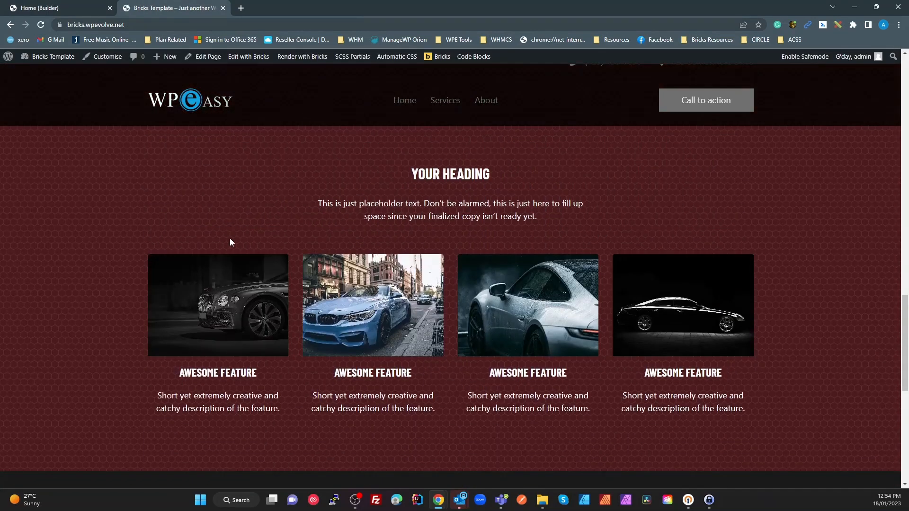
{"action": "scroll", "scroll_direction": "down", "scroll_amount": 3}
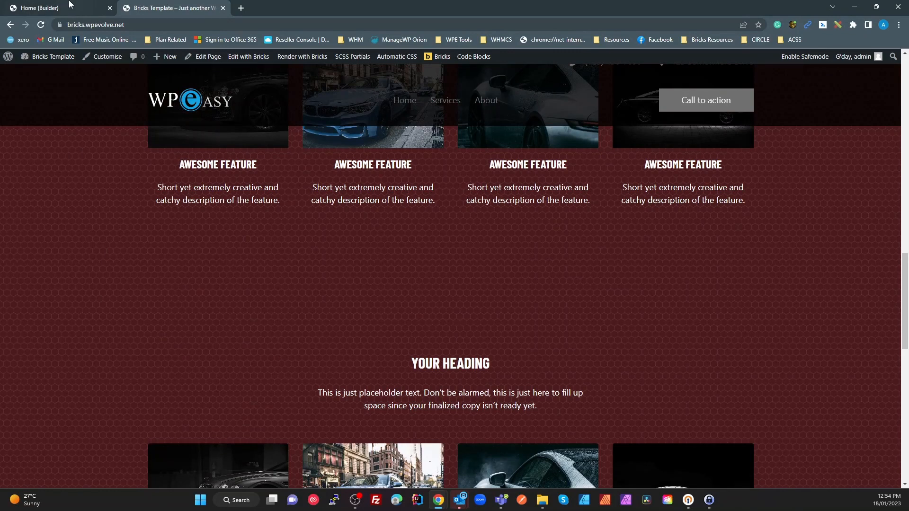
{"action": "left_click", "coordinate": [247, 56]}
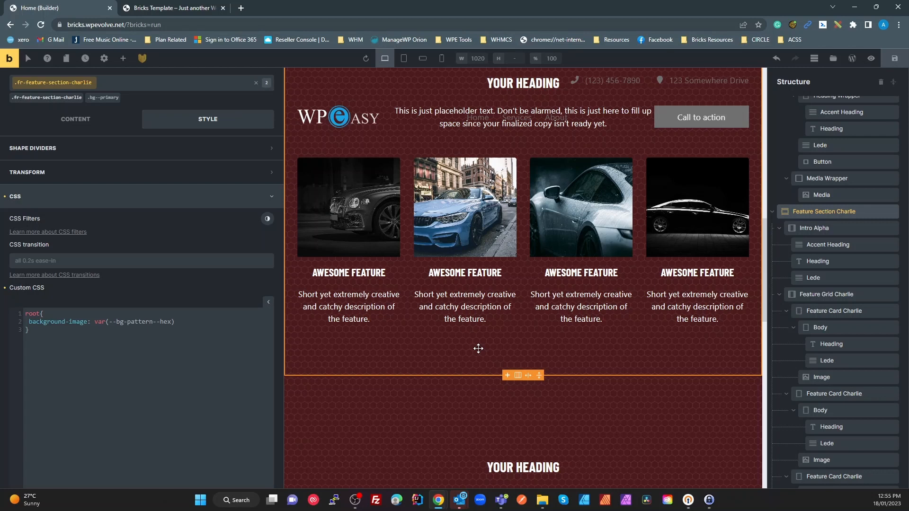
{"action": "scroll", "scroll_direction": "down", "scroll_amount": 3}
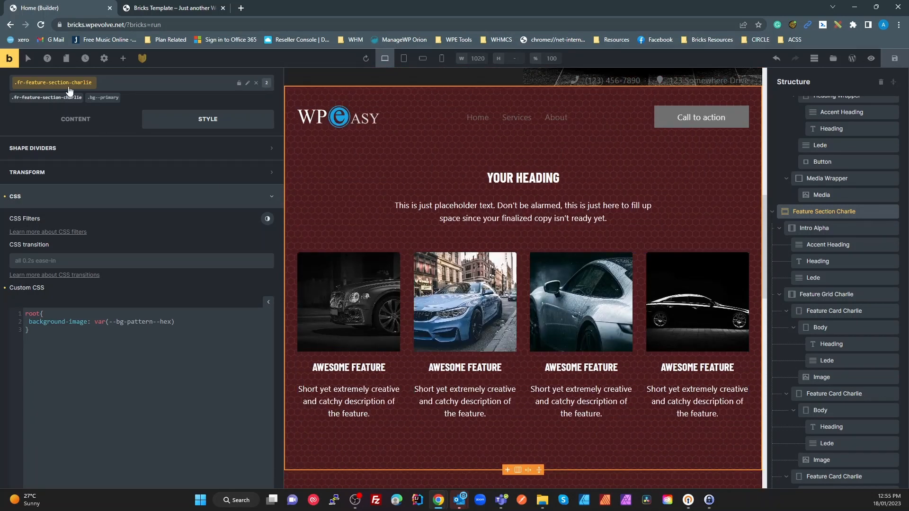
{"action": "left_click", "coordinate": [173, 7]}
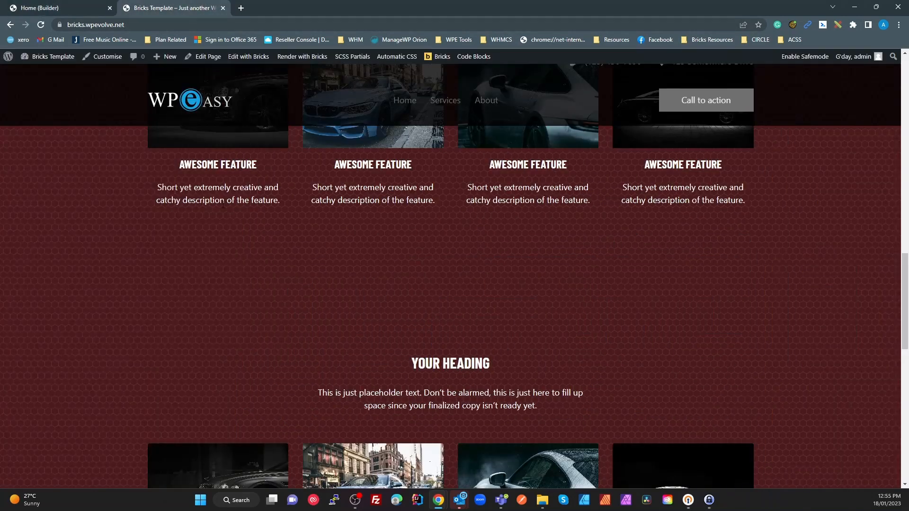